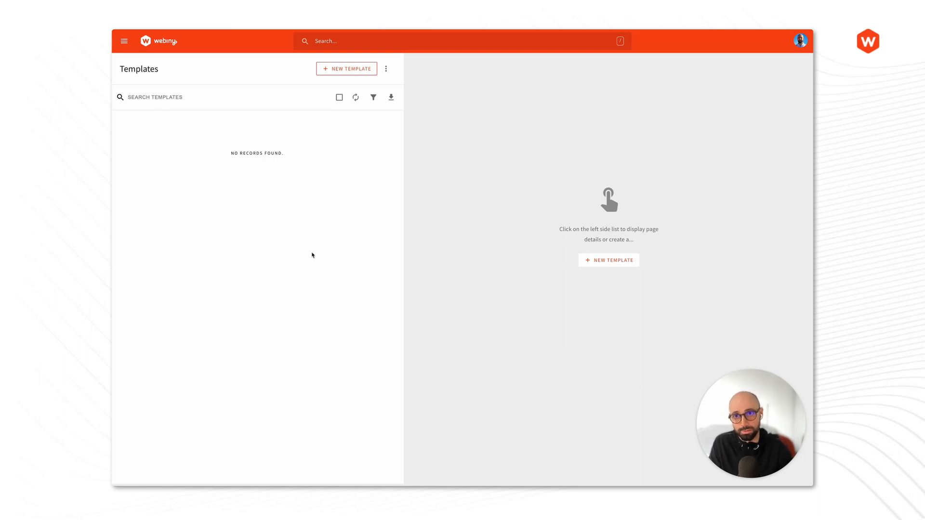
mouse_move(128, 66)
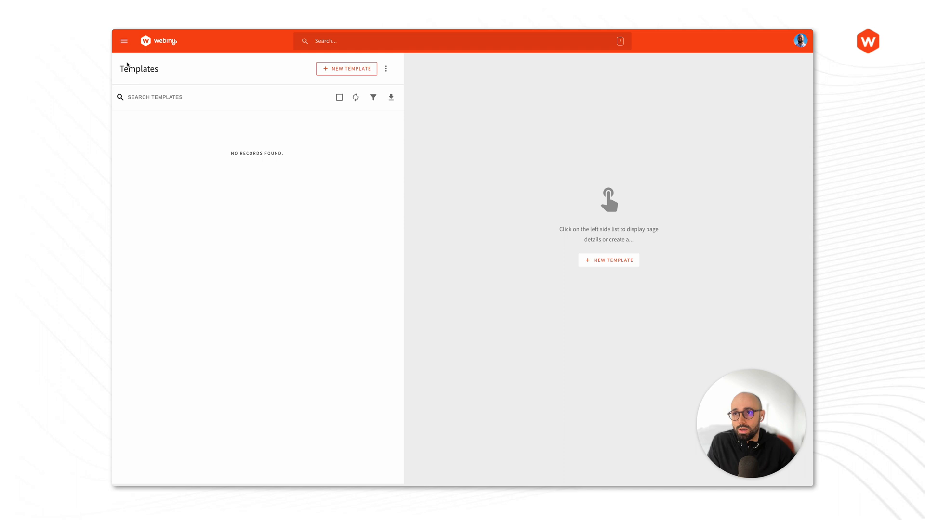
- Start a new template titled 'Product landing page' with slug 'product-landing-page'
click(123, 40)
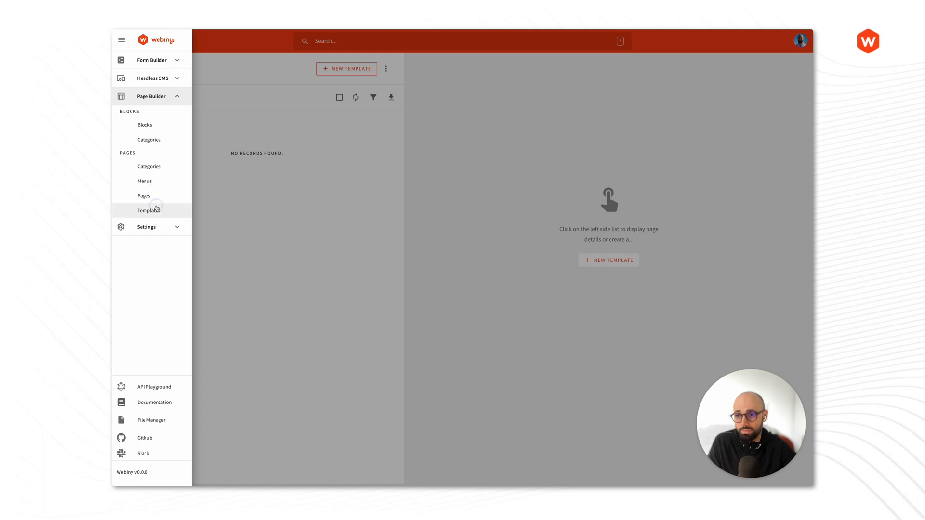
click(148, 210)
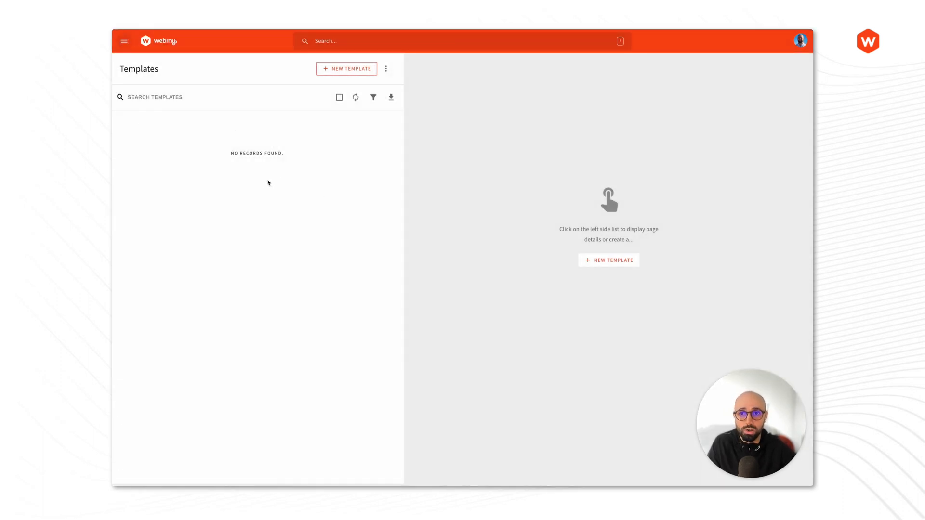
mouse_move(347, 69)
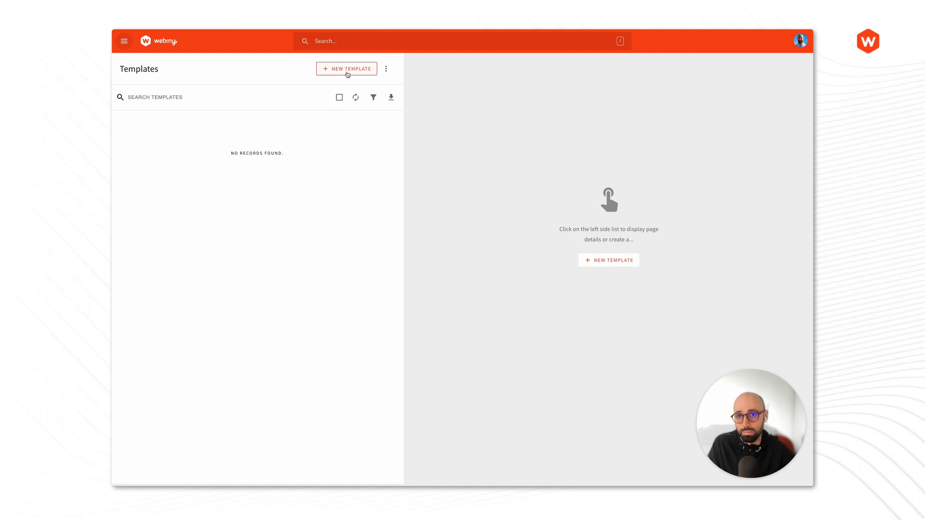
click(346, 68)
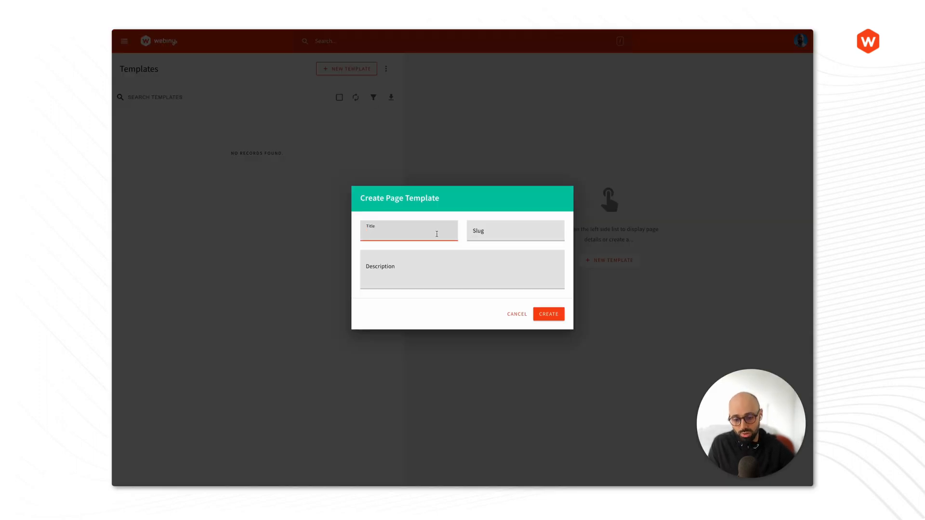
text(Demo)
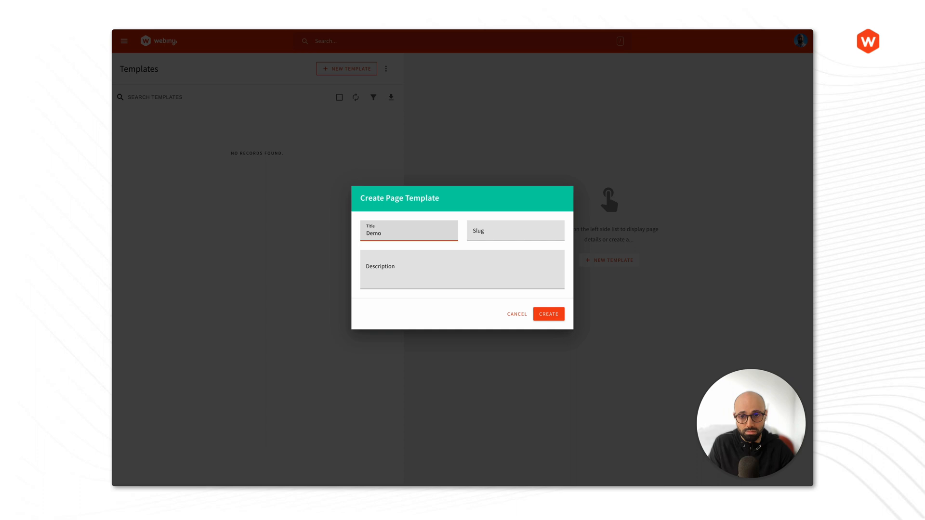
text(Product landing page)
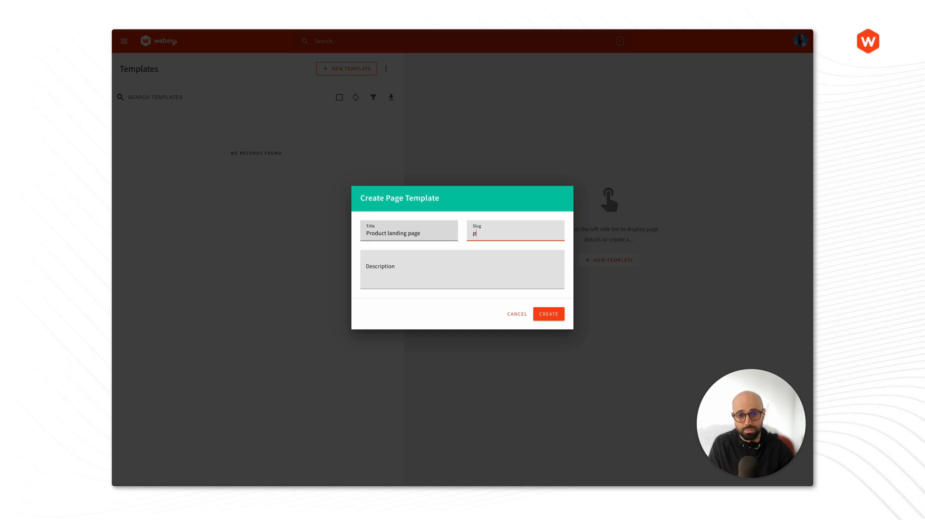
text(roduct-landing)
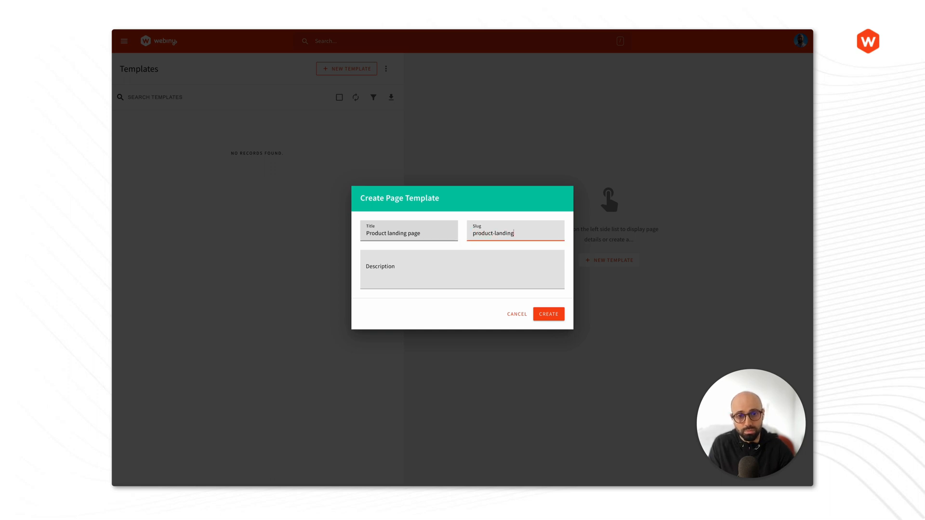
text(-page)
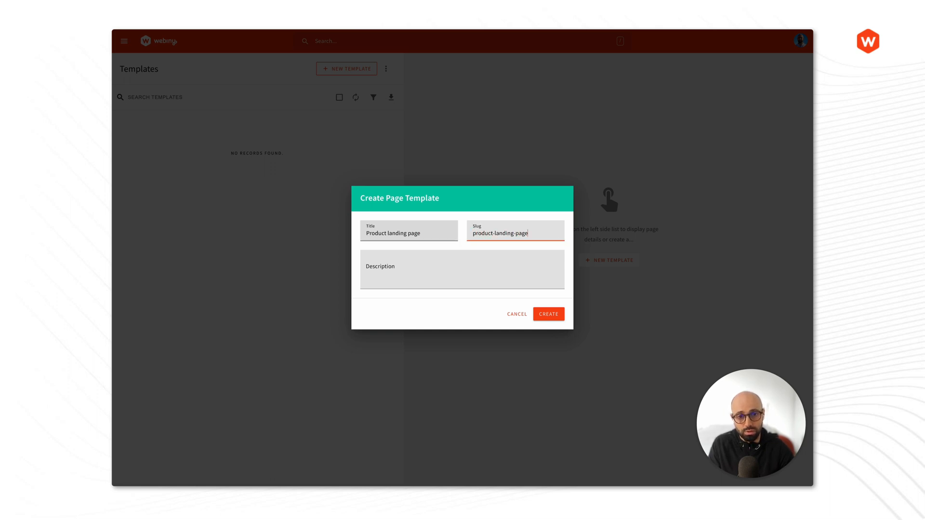
- Describe the template as 'Template used for product landing pages'
click(461, 270)
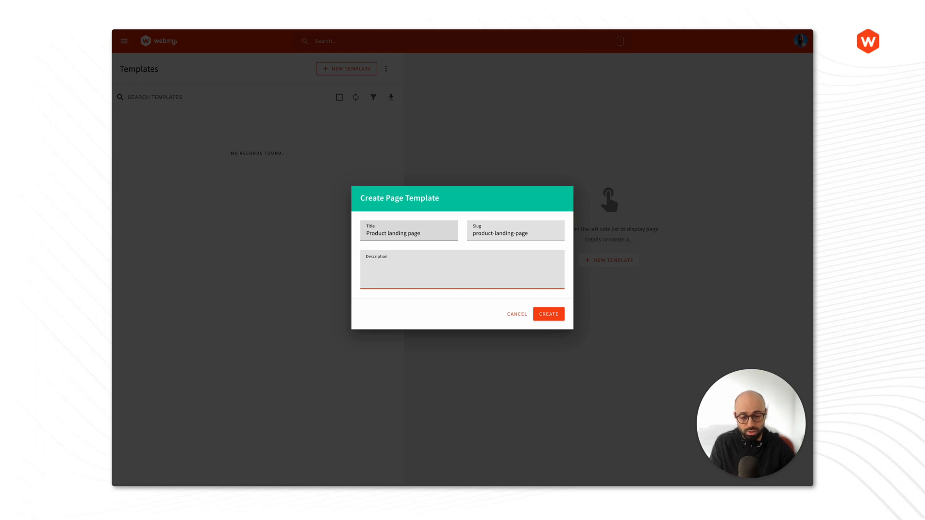
text(Template used f)
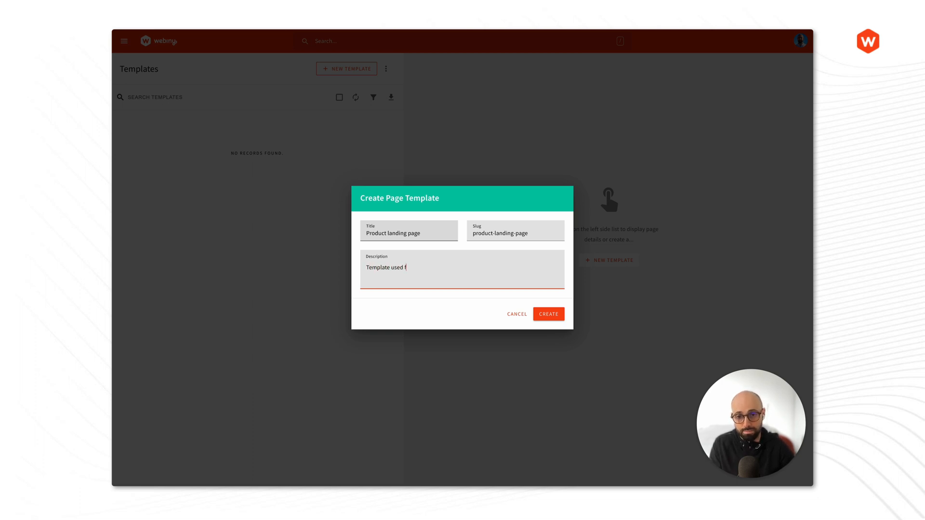
text(for creating)
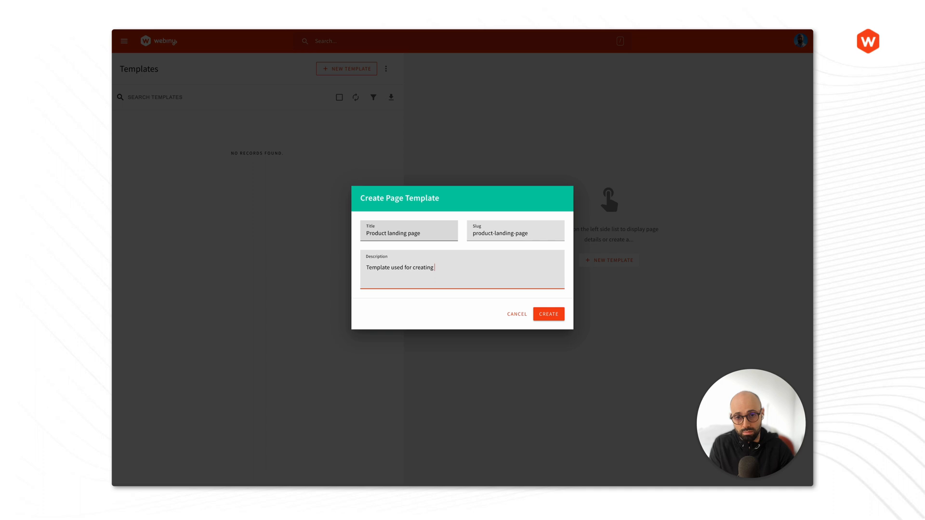
text(product)
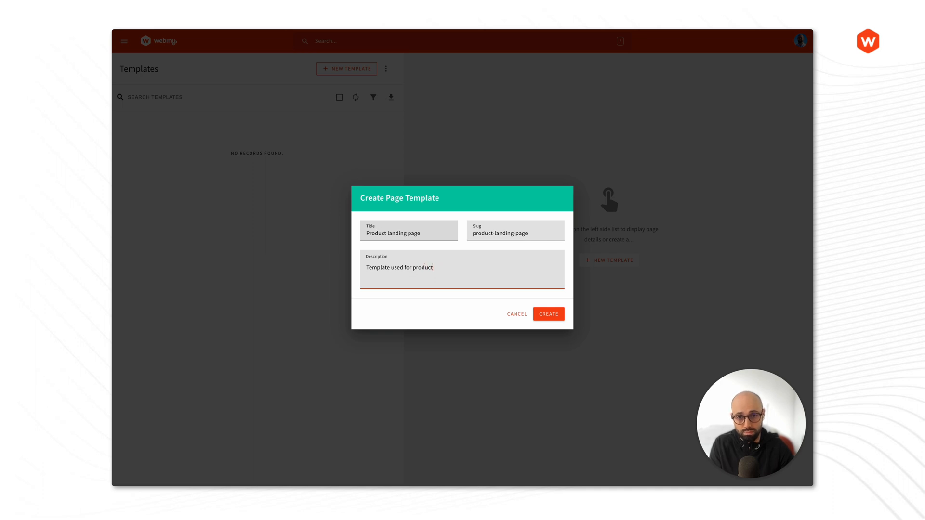
text(landing paages)
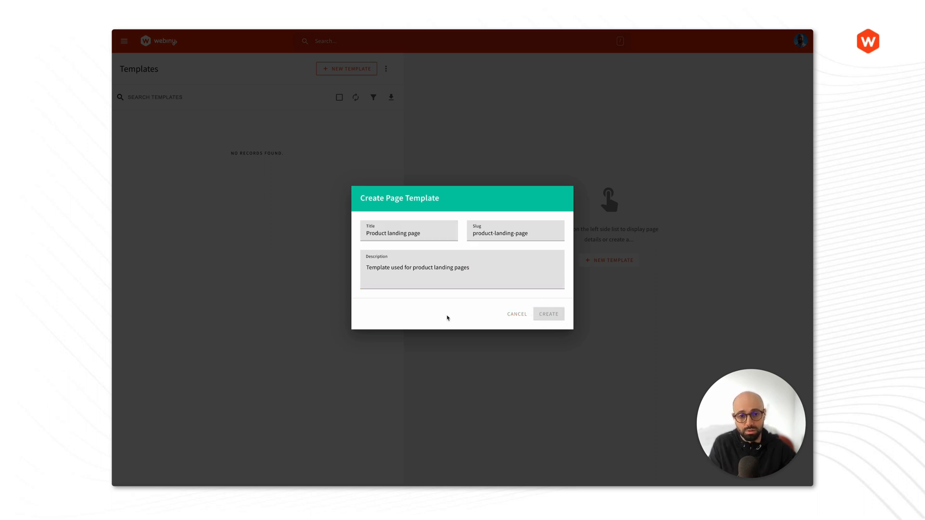
mouse_move(447, 320)
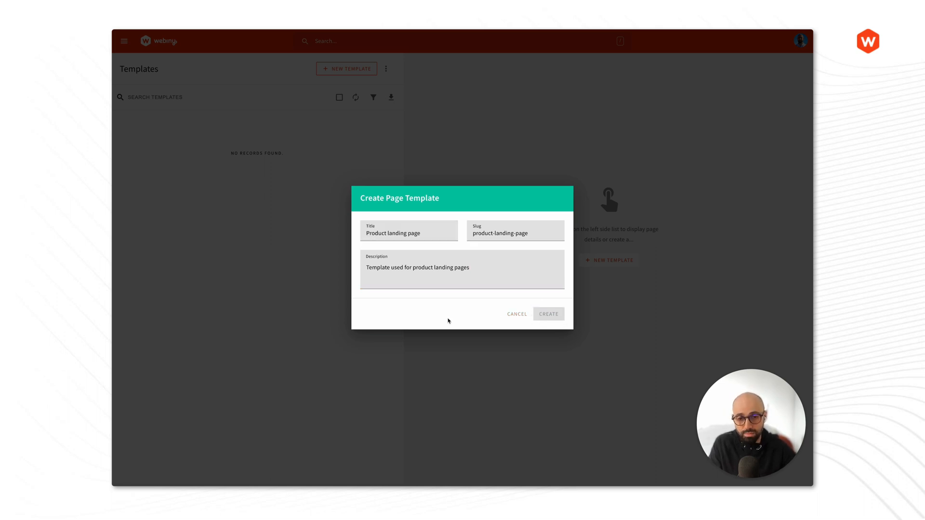
- Create the Product landing page template and browse its editor's blocks library
click(547, 313)
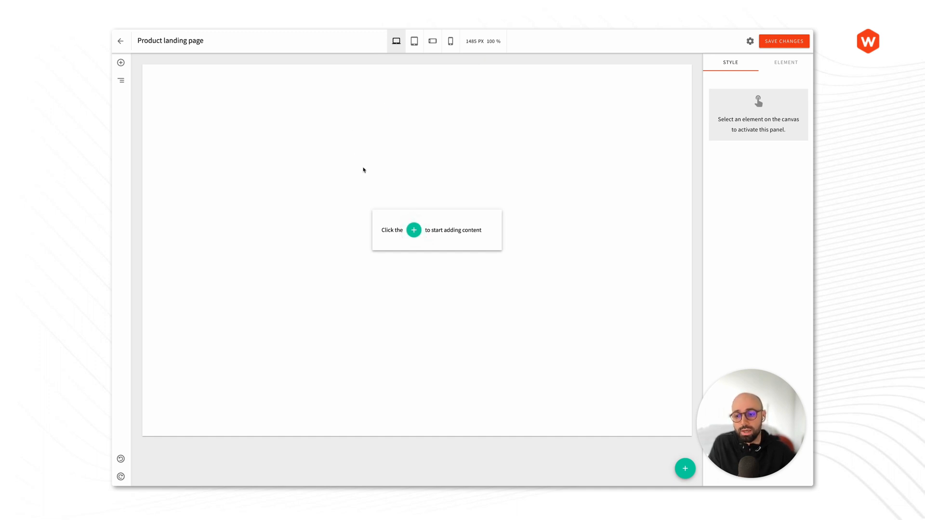
mouse_move(410, 212)
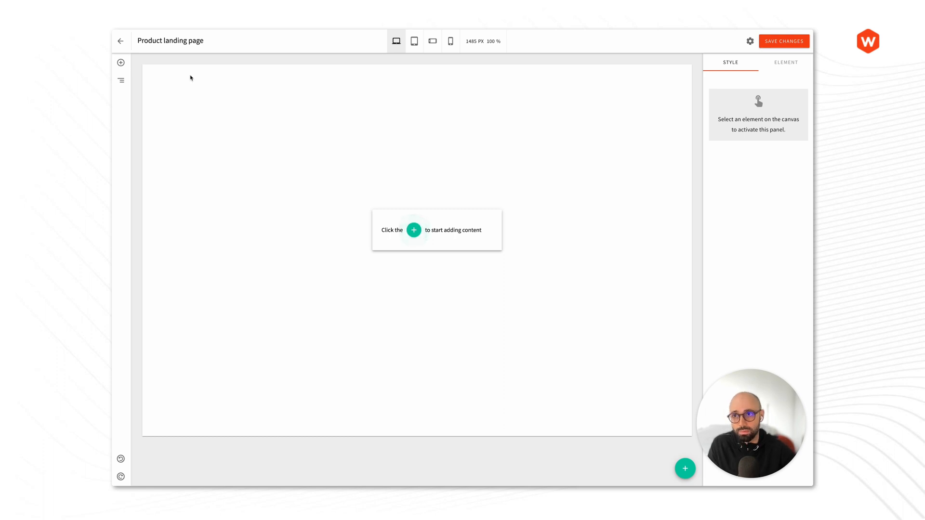
mouse_move(121, 62)
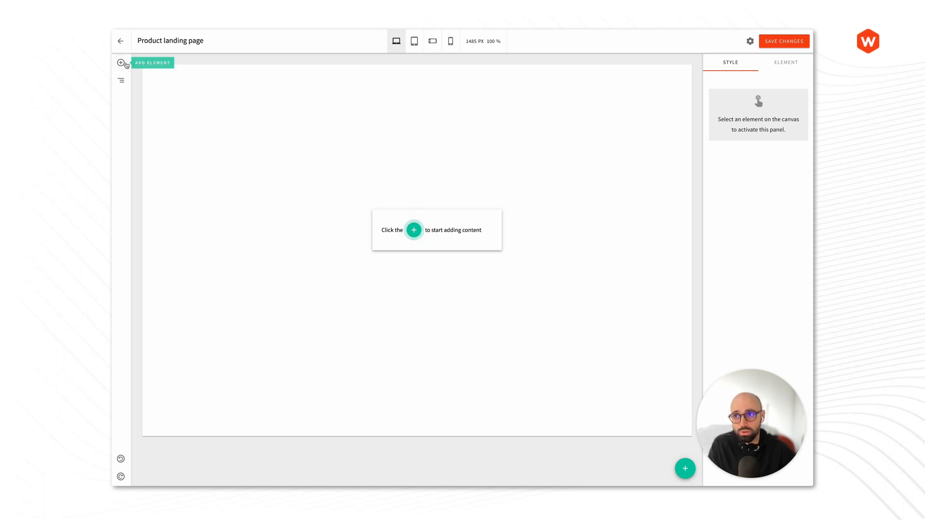
click(120, 62)
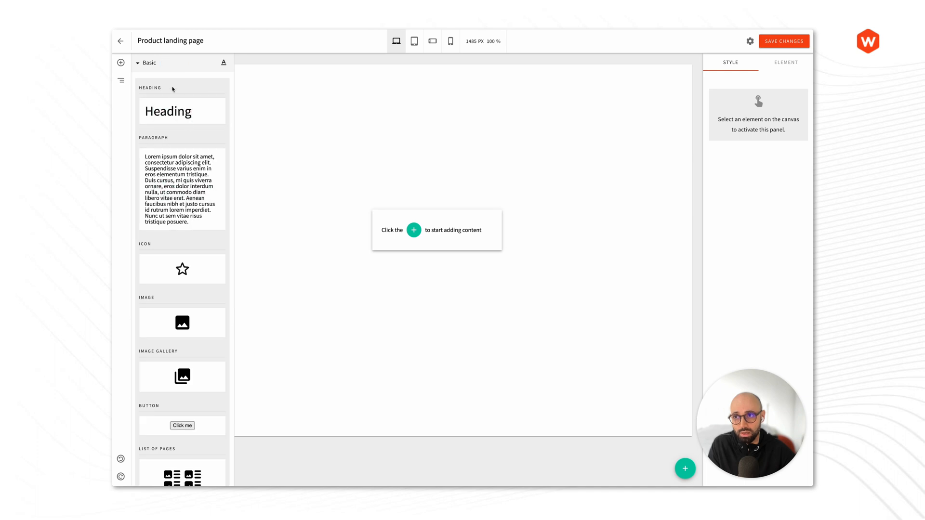
click(149, 62)
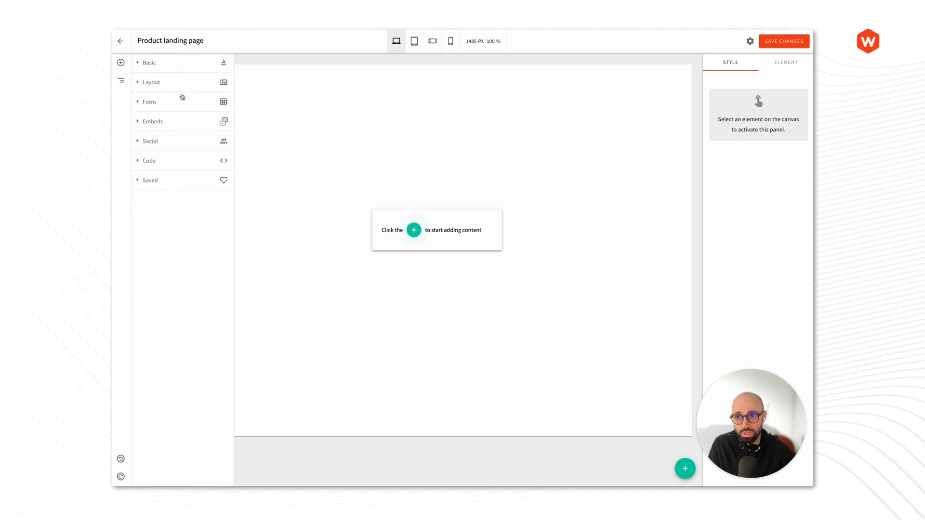
click(121, 62)
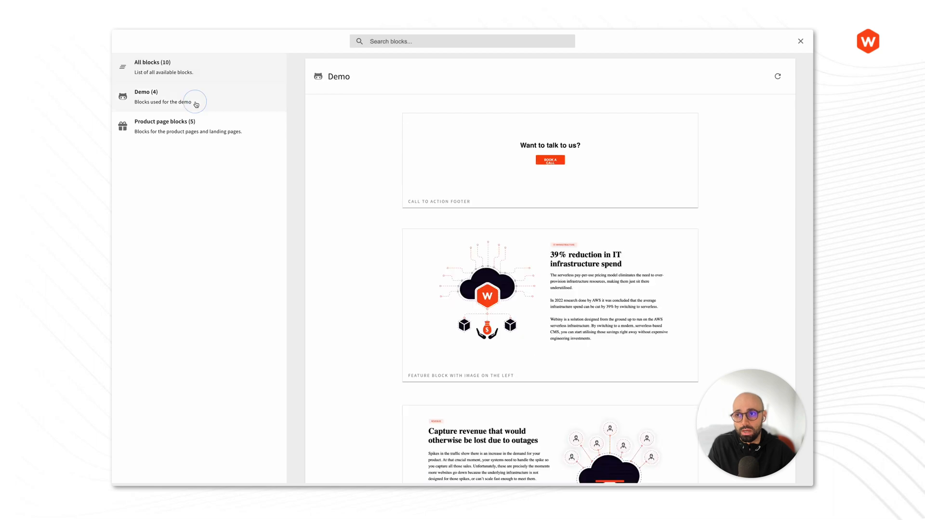
scroll(down, 3)
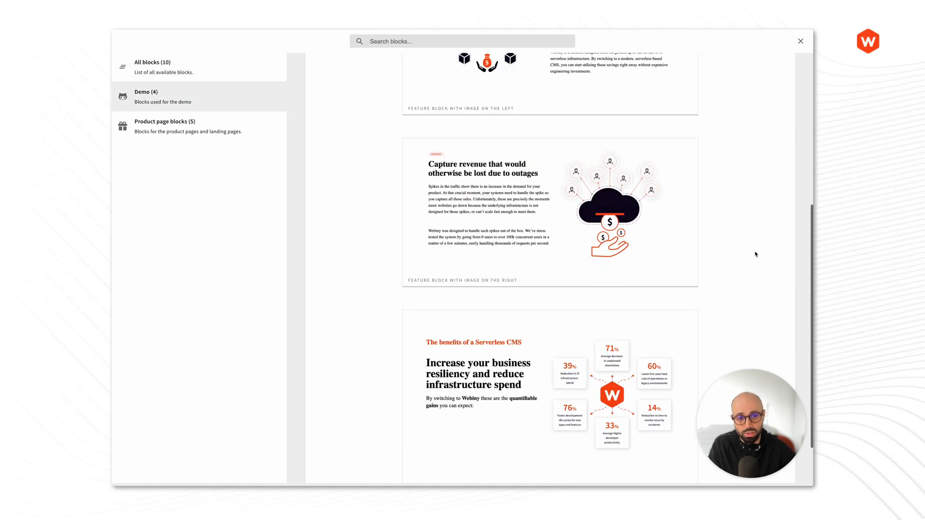
scroll(down, 3)
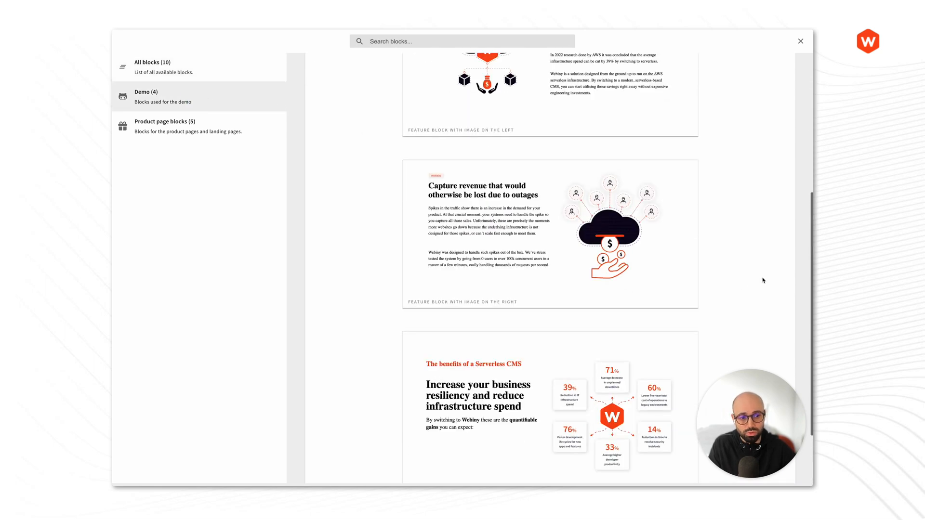
scroll(down, 3)
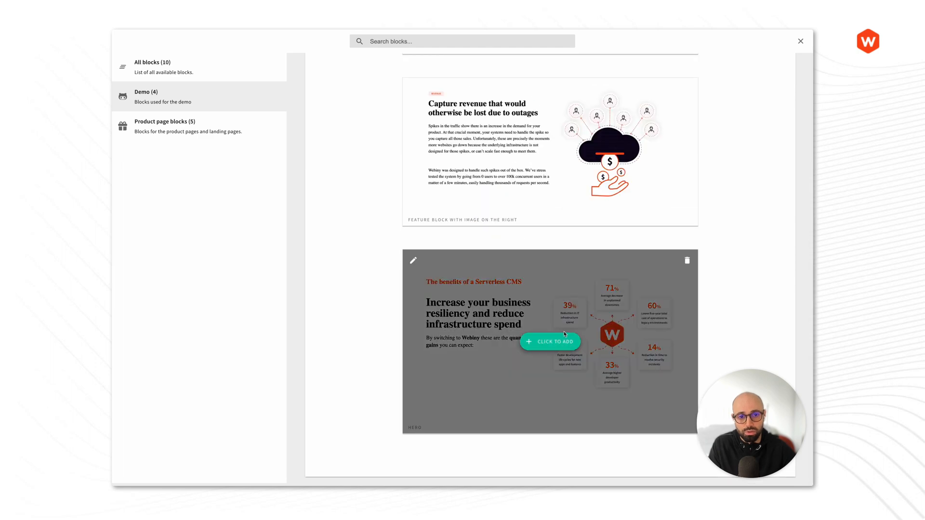
click(549, 341)
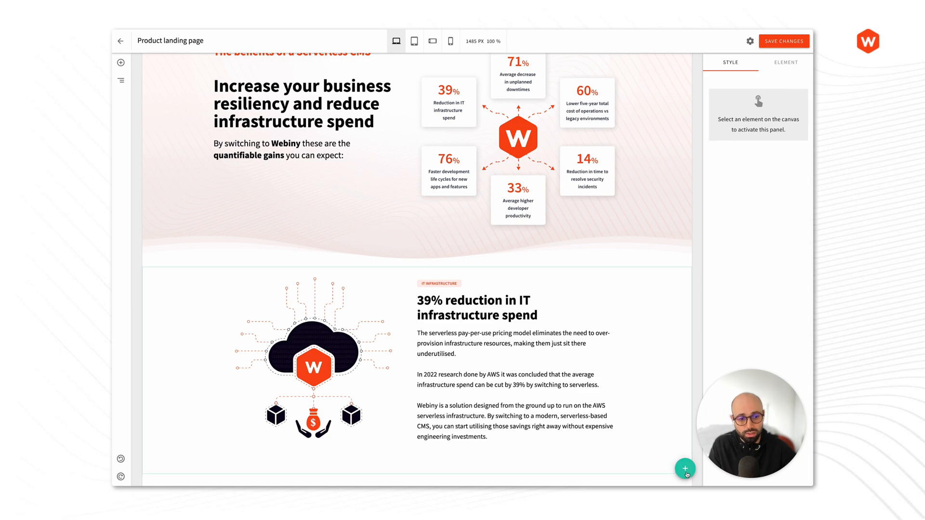
click(685, 469)
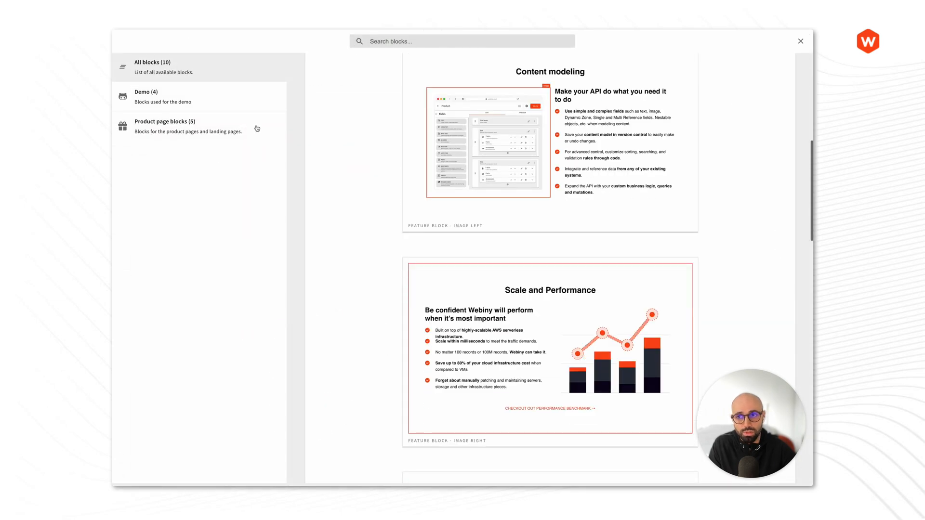
scroll(down, 3)
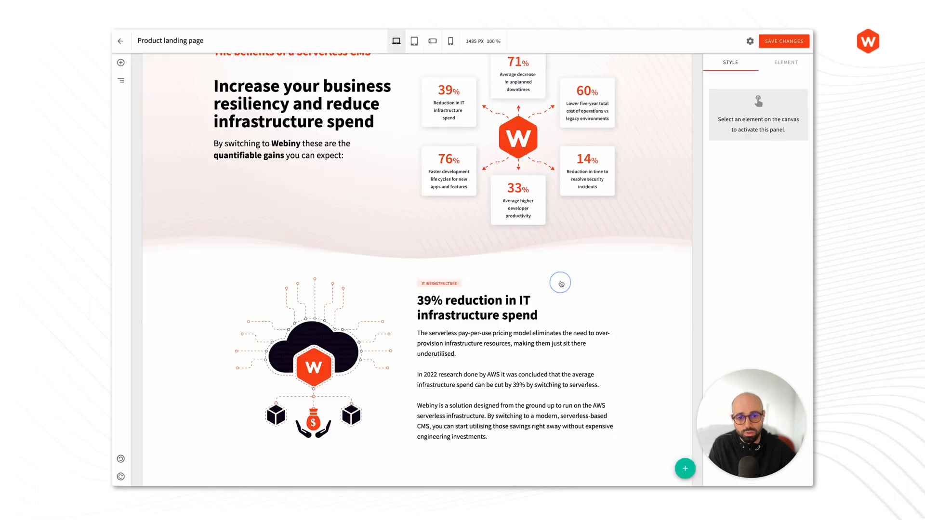
scroll(down, 3)
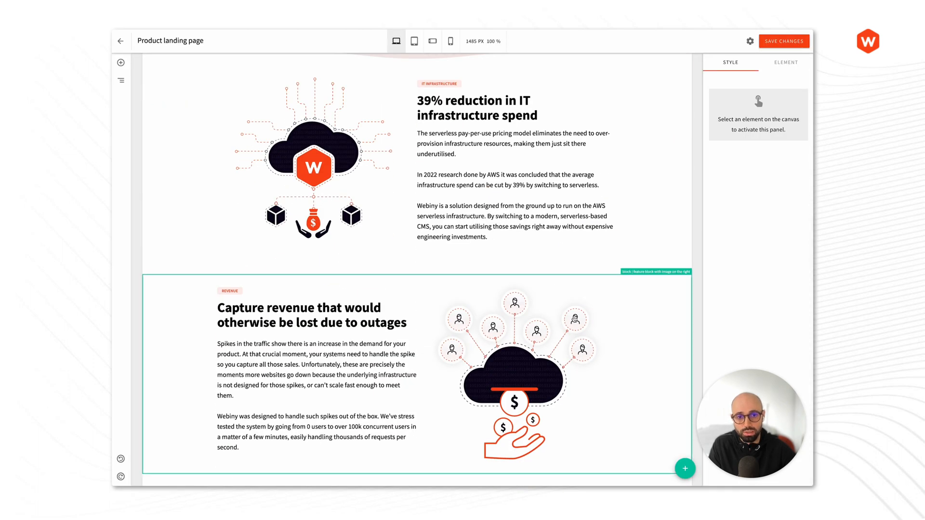
click(685, 468)
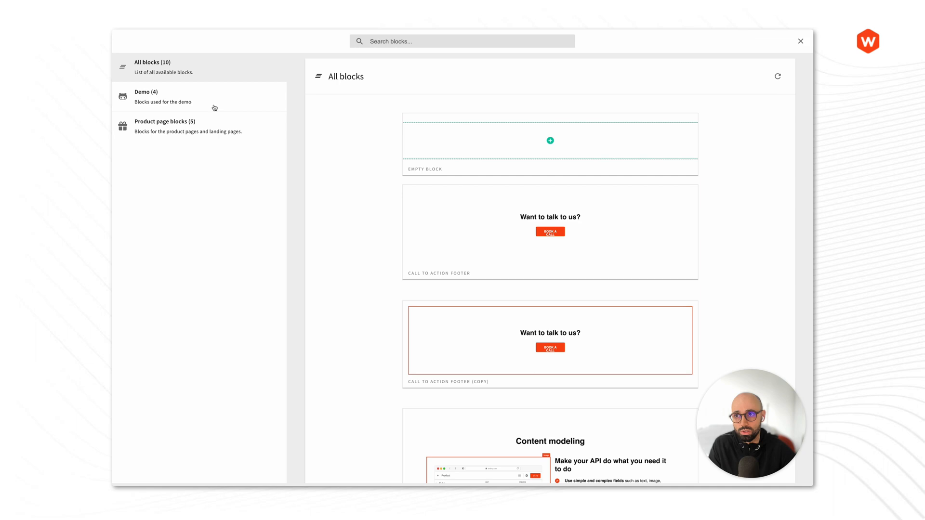
click(162, 97)
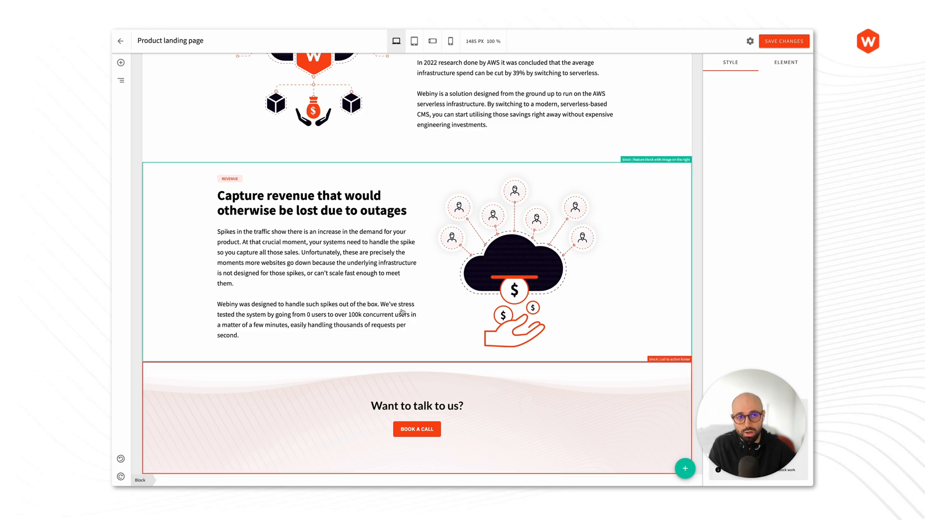
scroll(up, 3)
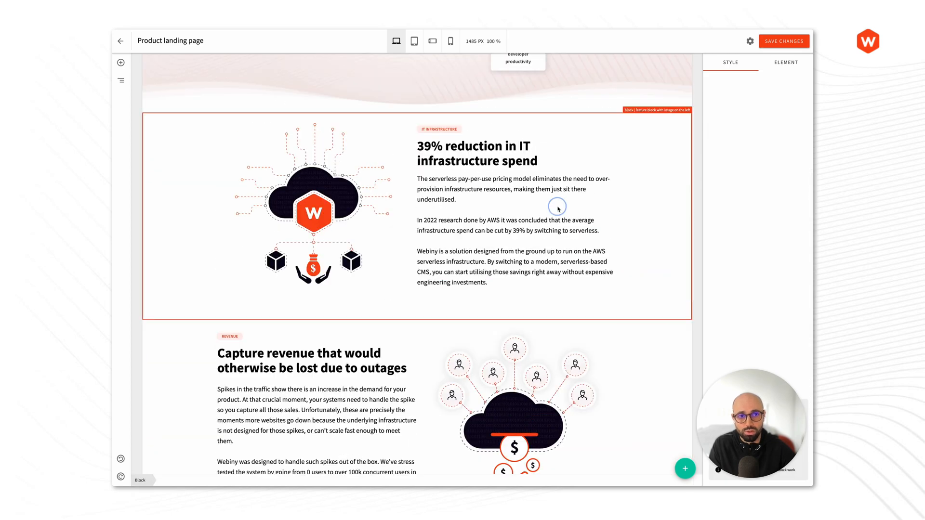
scroll(up, 3)
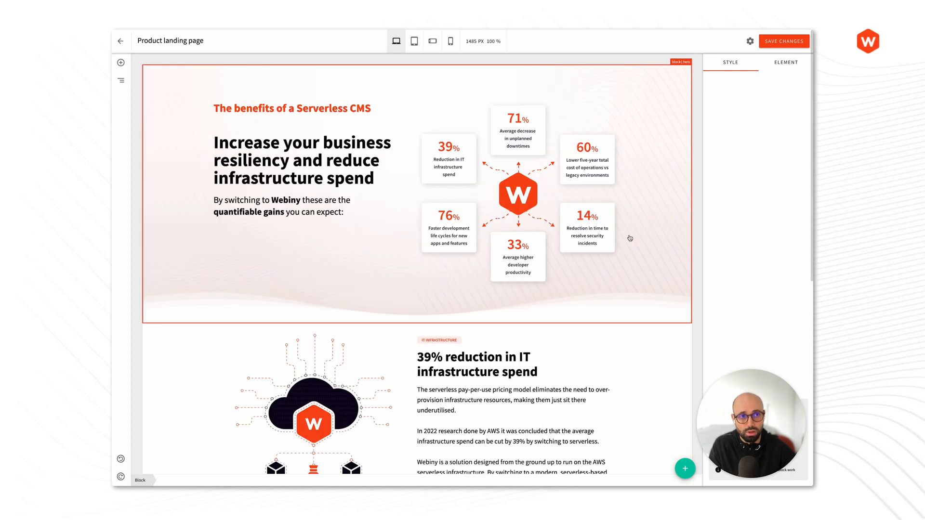
mouse_move(637, 290)
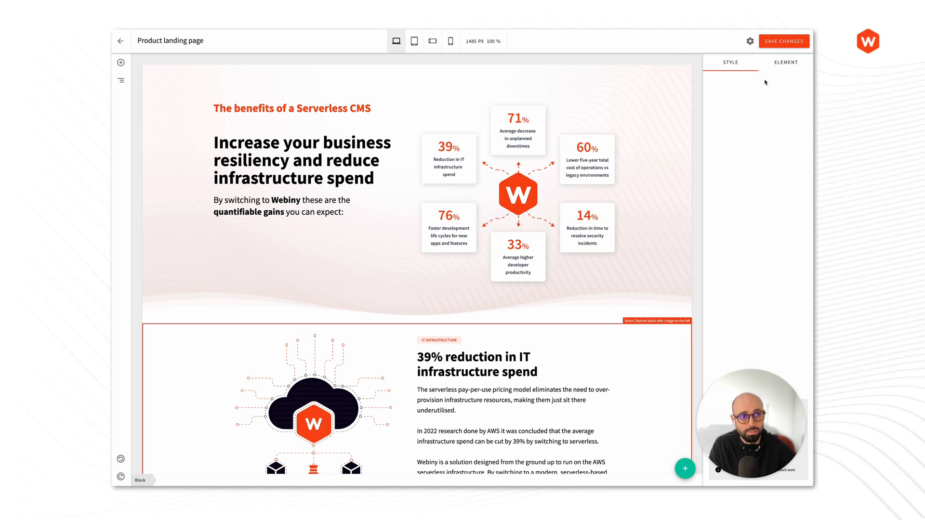
click(383, 281)
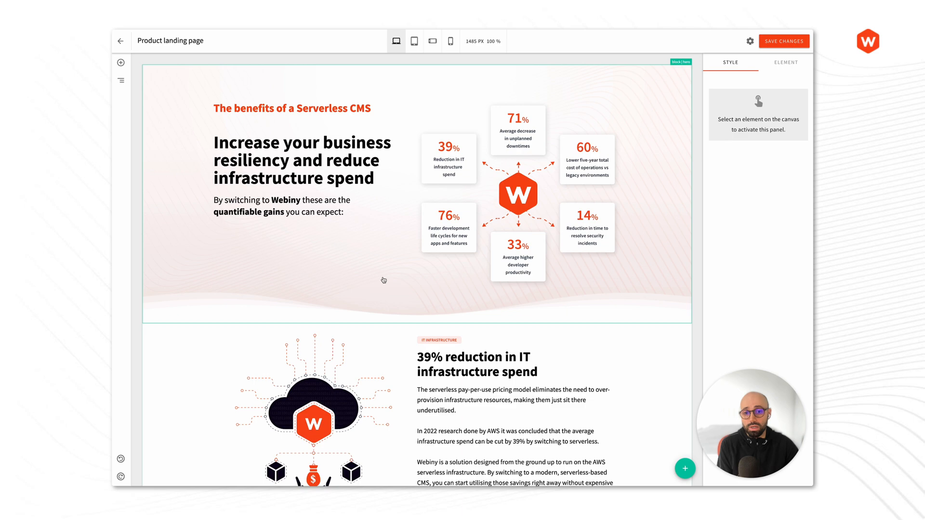
scroll(down, 3)
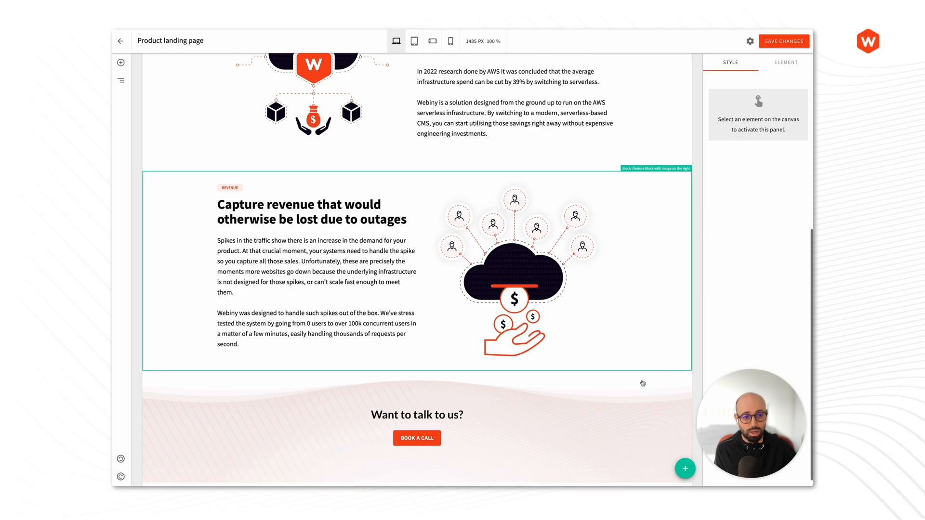
- Add an empty block below the footer and view its Heading element's settings
click(684, 468)
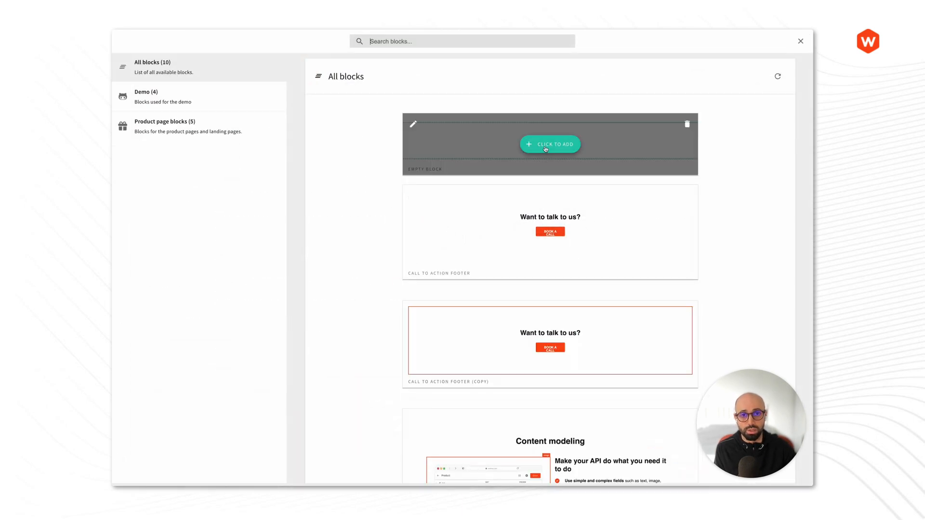
click(549, 144)
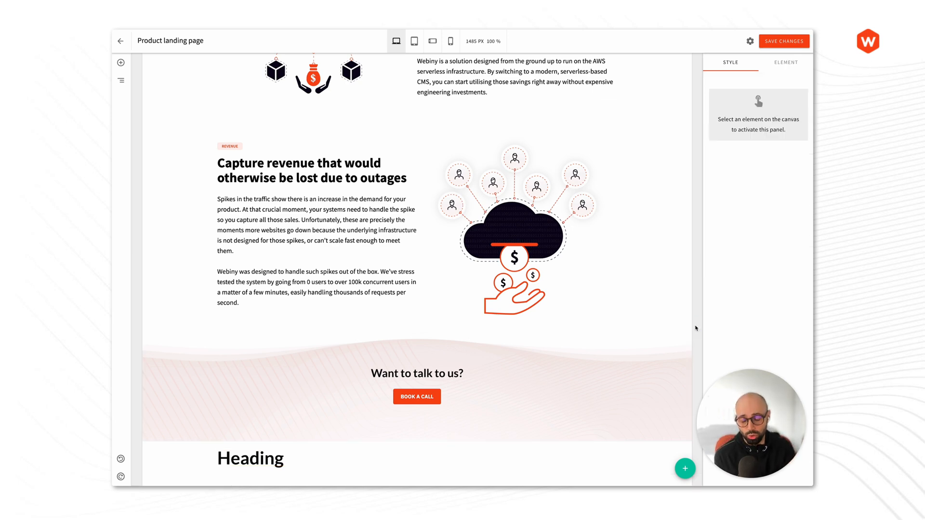
click(268, 457)
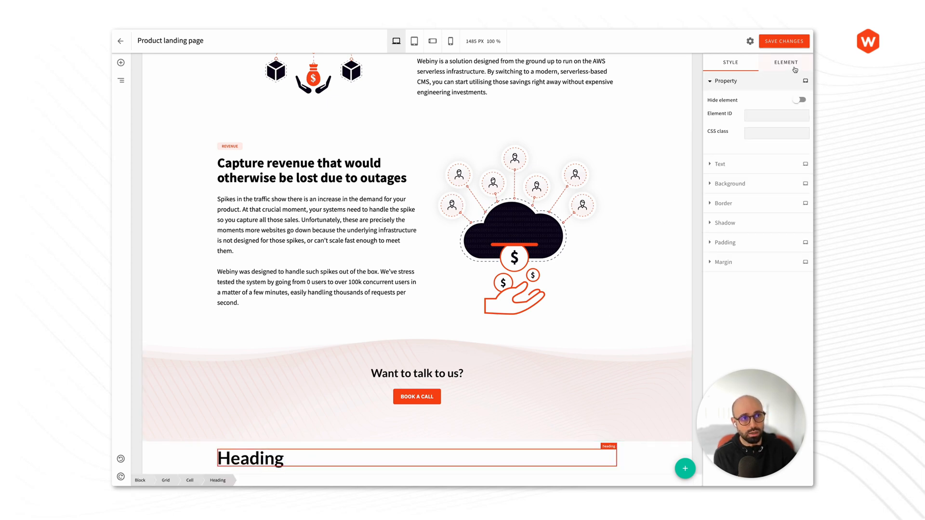
click(785, 62)
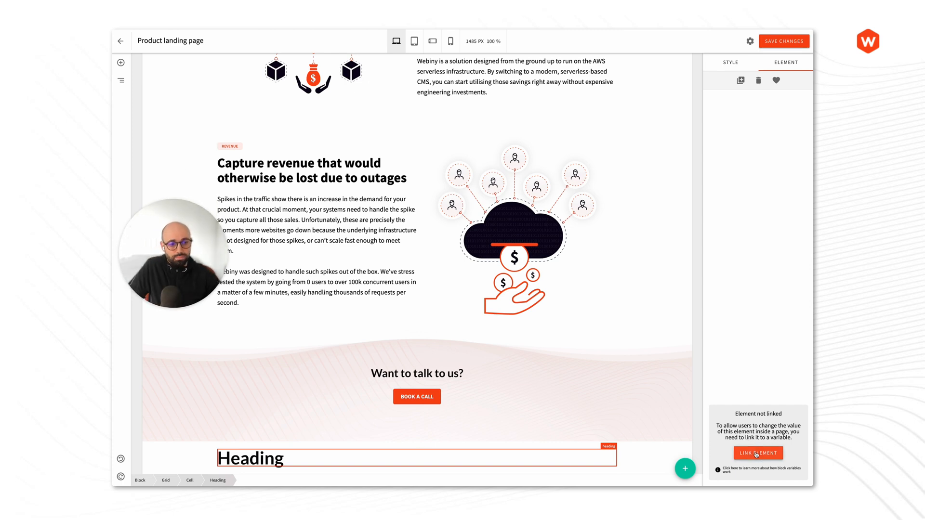
click(757, 453)
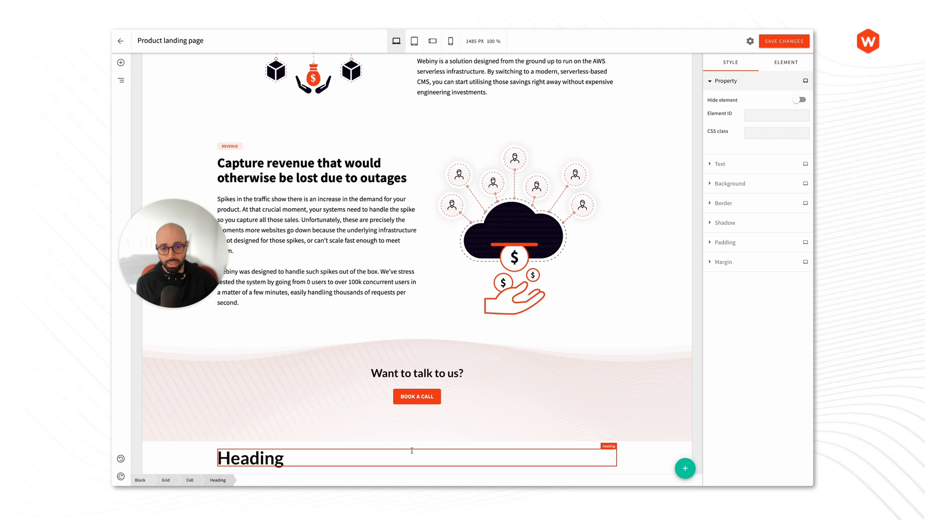
click(786, 62)
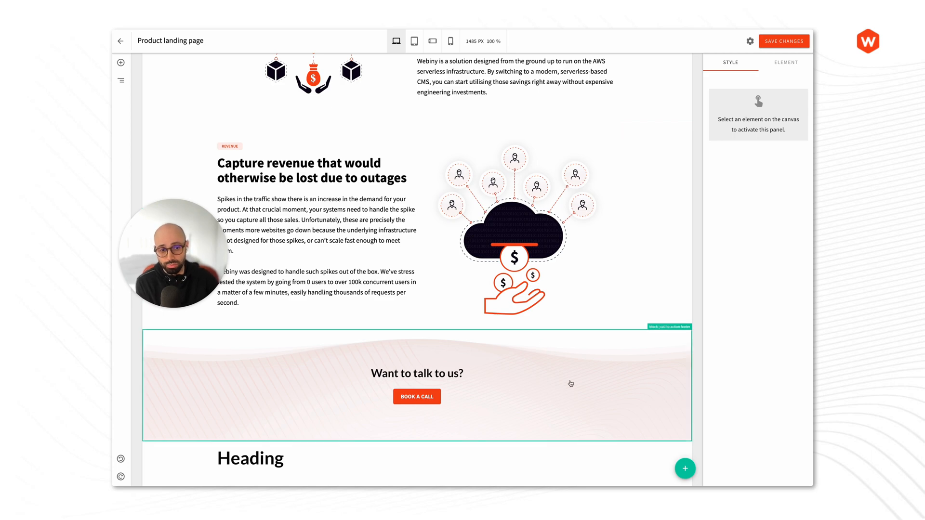
scroll(up, 3)
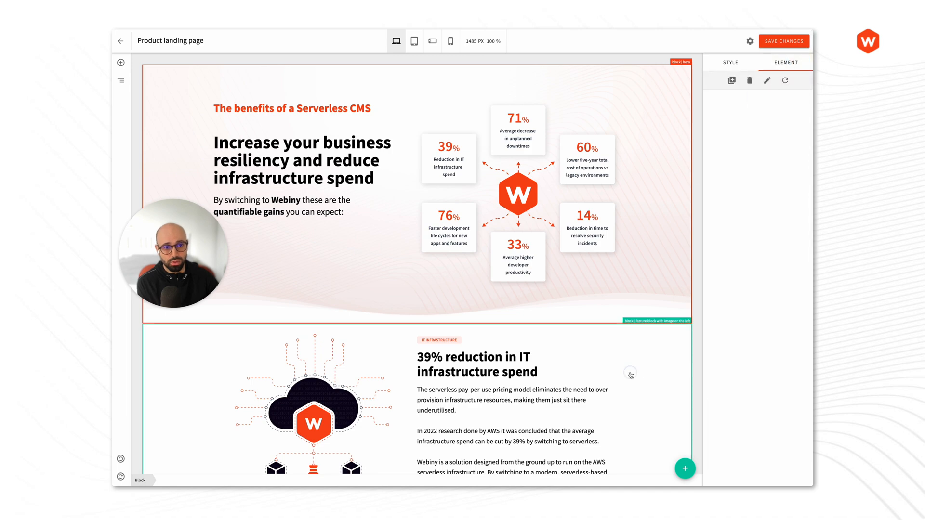
scroll(down, 3)
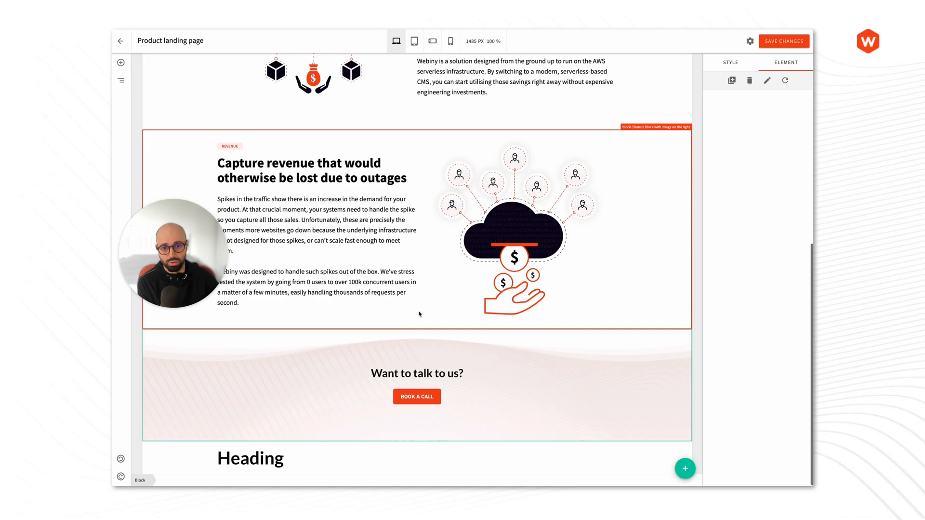
click(557, 372)
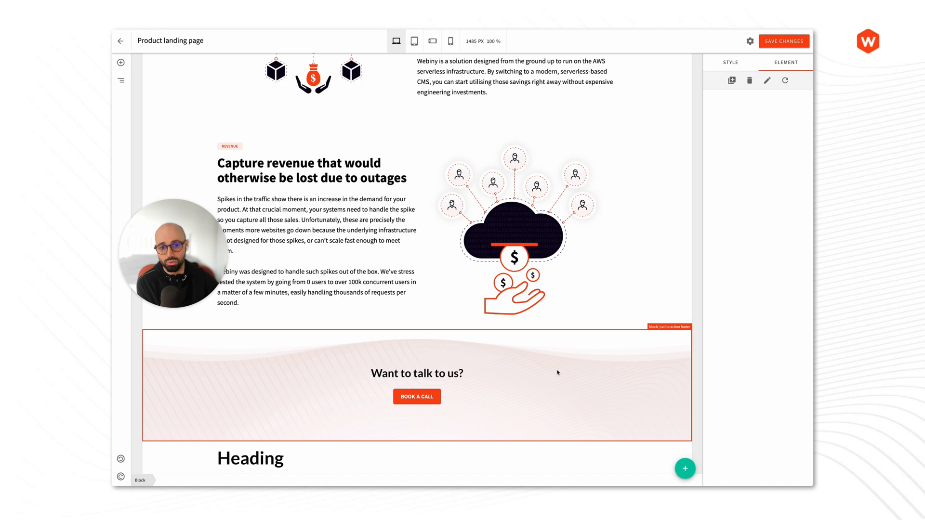
scroll(up, 3)
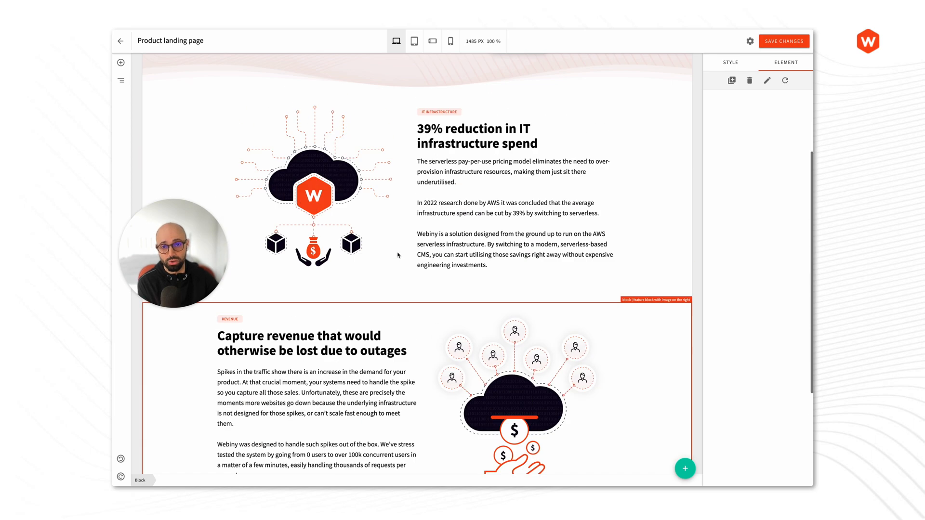
scroll(up, 3)
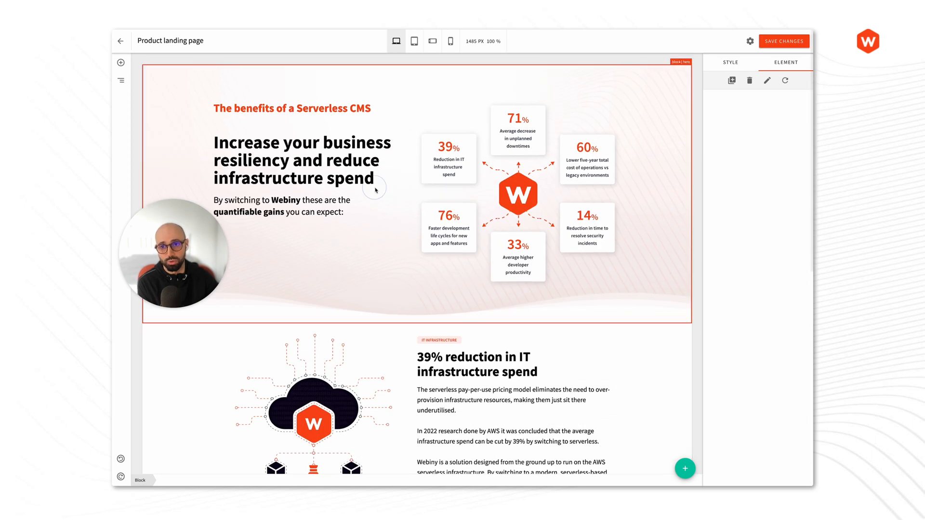
click(730, 62)
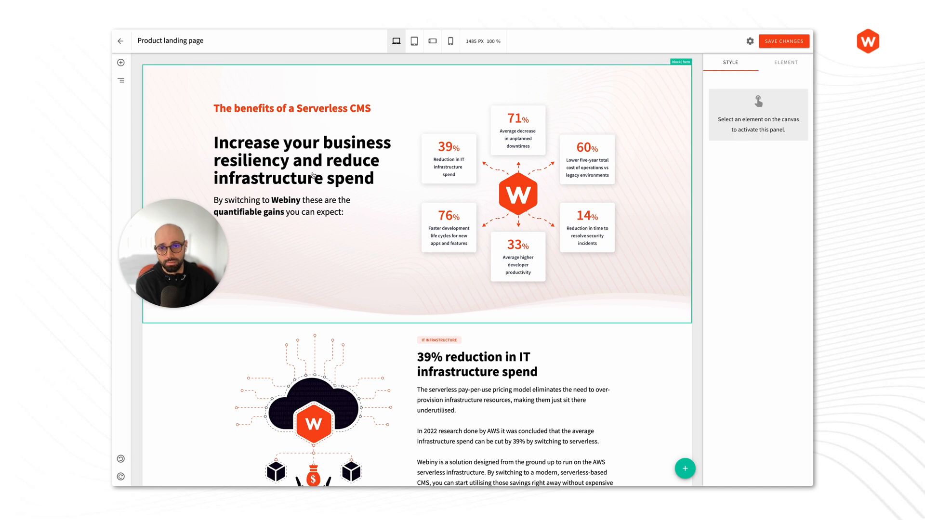
click(413, 201)
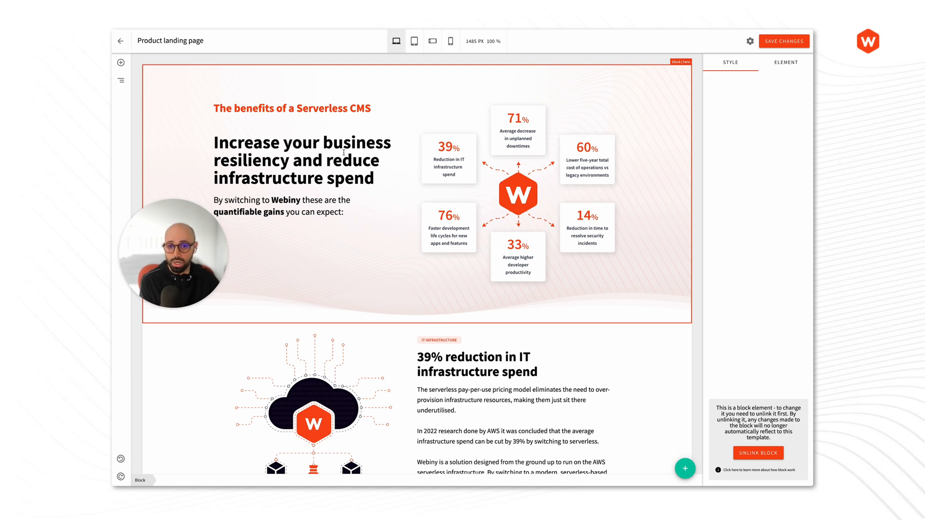
mouse_move(290, 133)
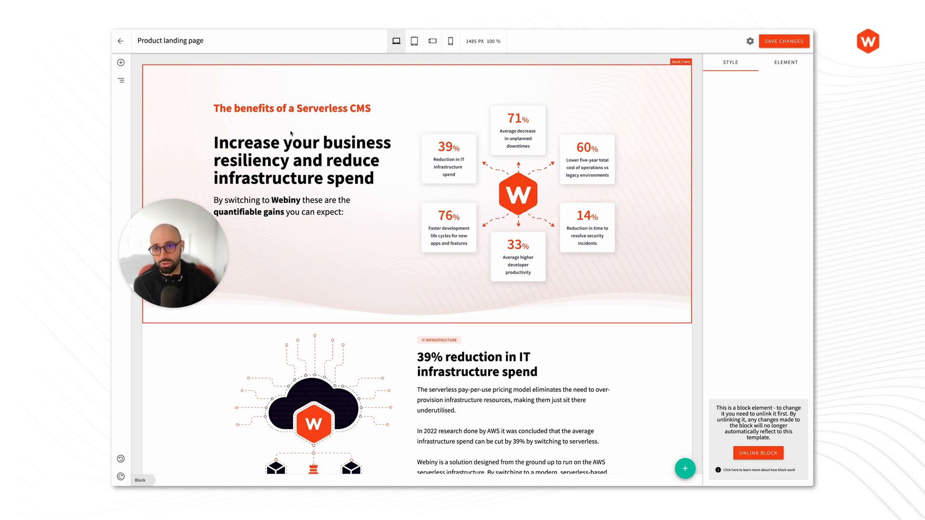
mouse_move(719, 379)
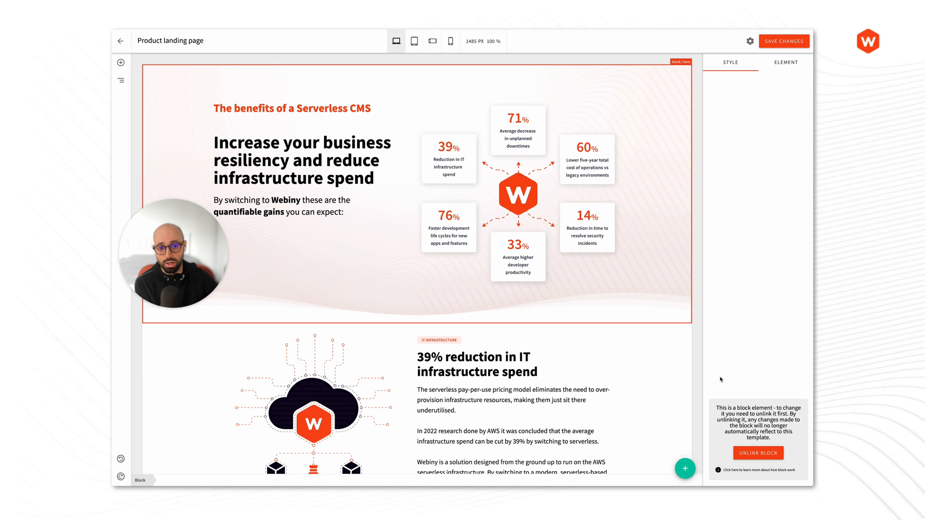
mouse_move(747, 351)
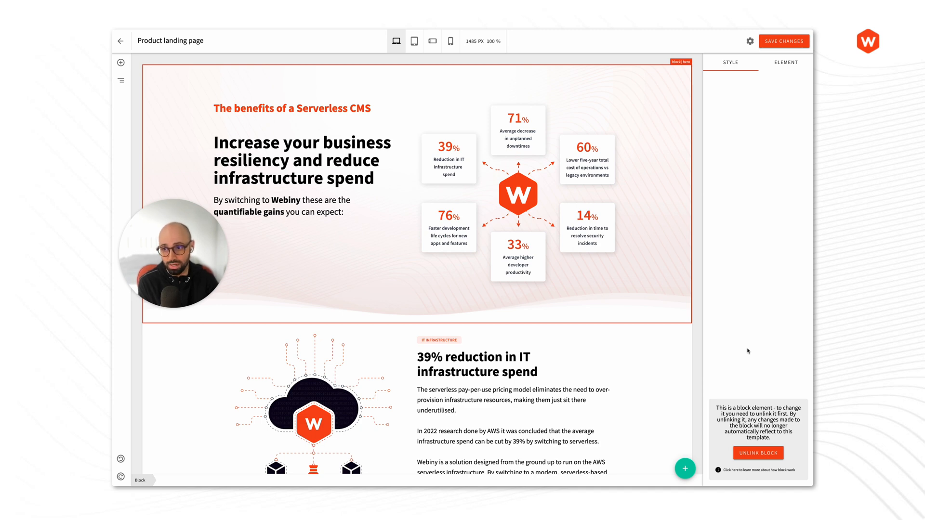
mouse_move(705, 260)
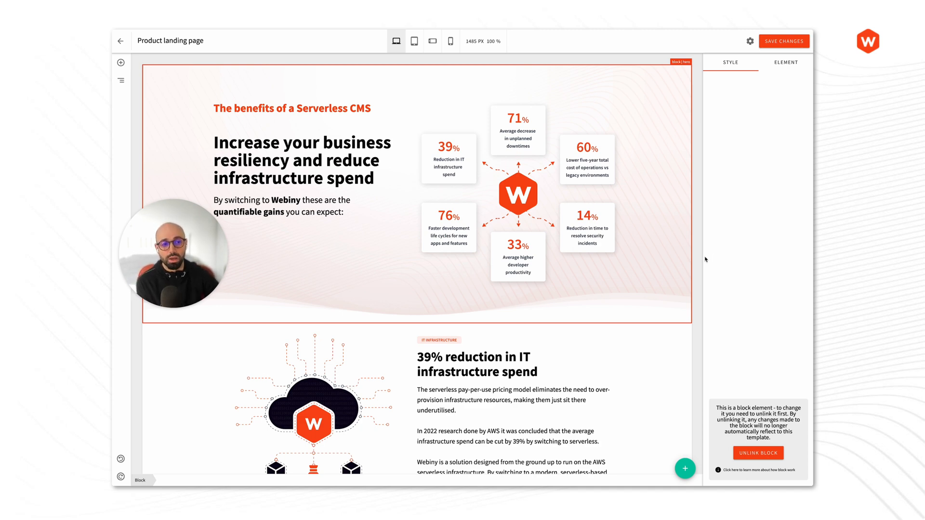
scroll(down, 3)
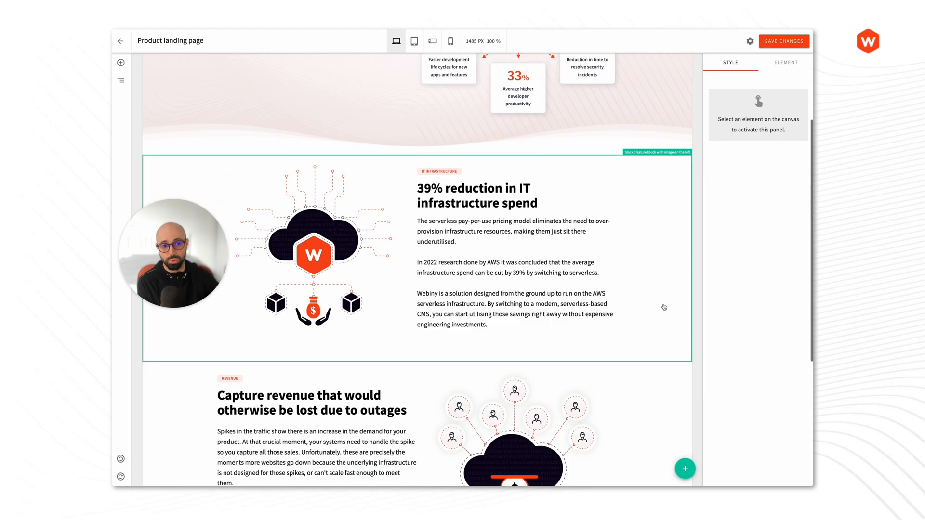
scroll(up, 3)
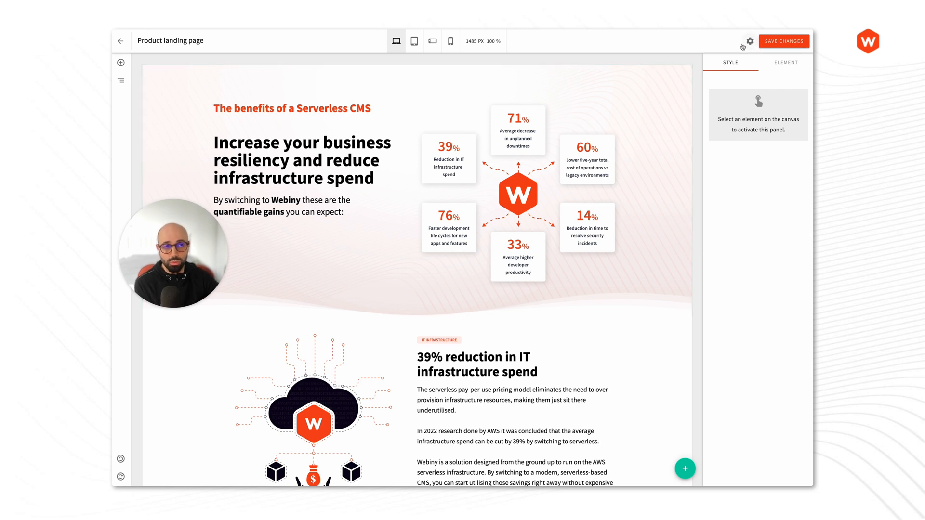
click(749, 41)
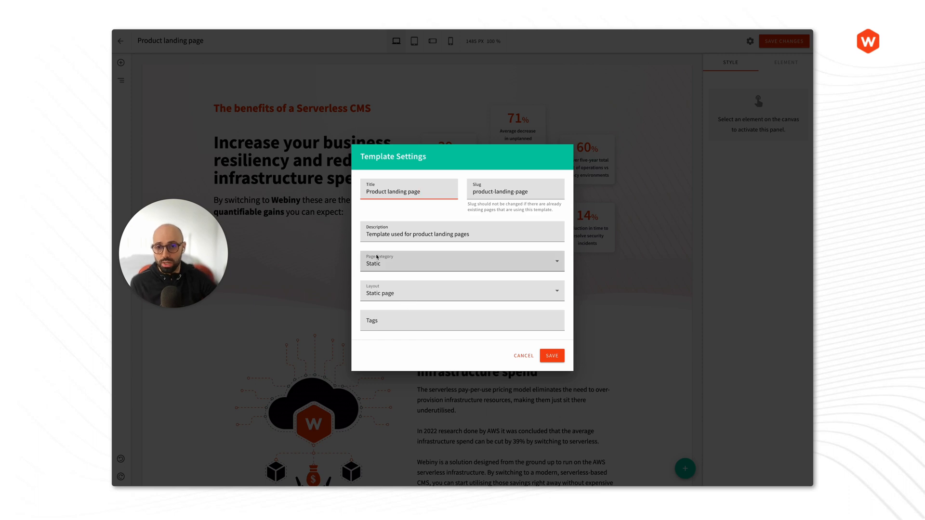
click(462, 261)
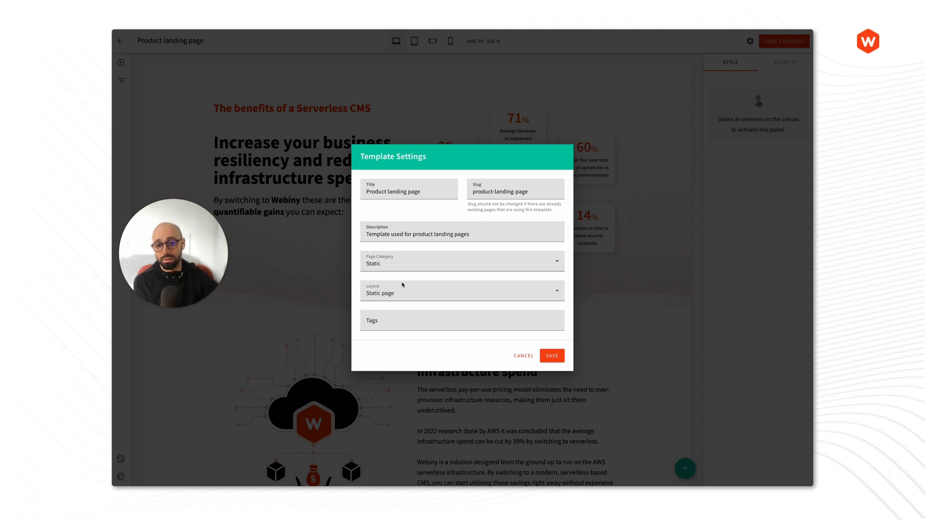
mouse_move(398, 299)
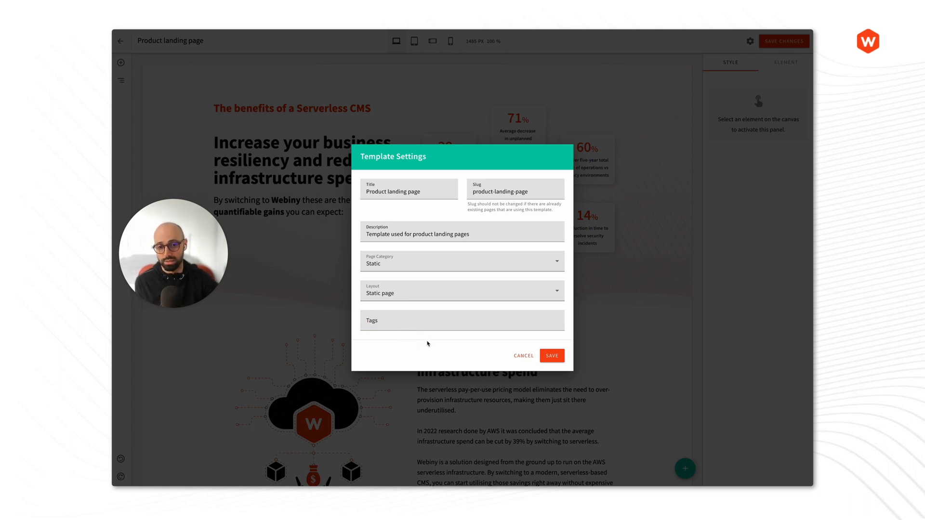
click(551, 355)
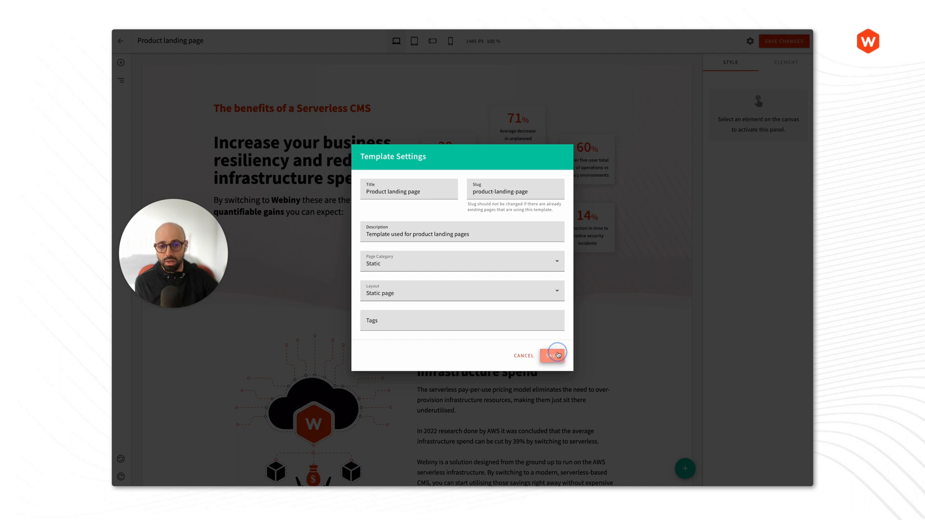
click(552, 355)
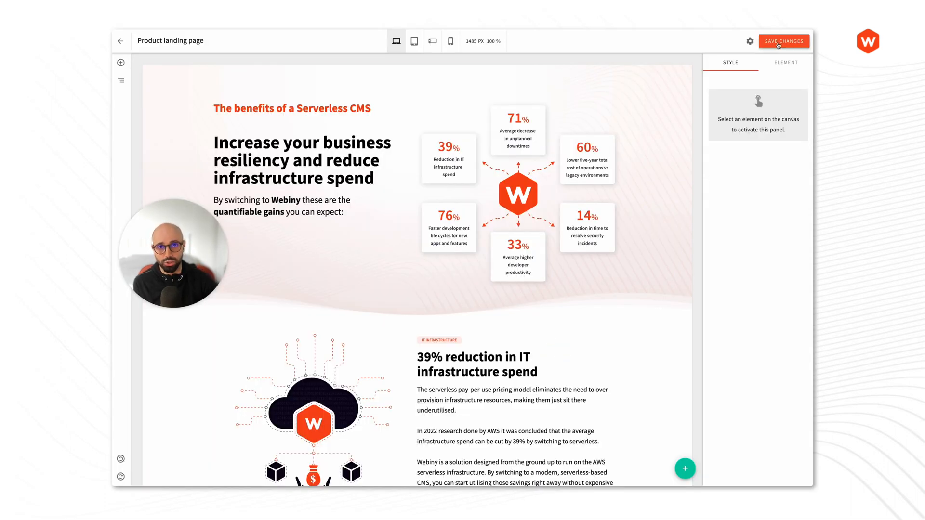
- Save the template changes and view Product landing page in the templates list
click(783, 40)
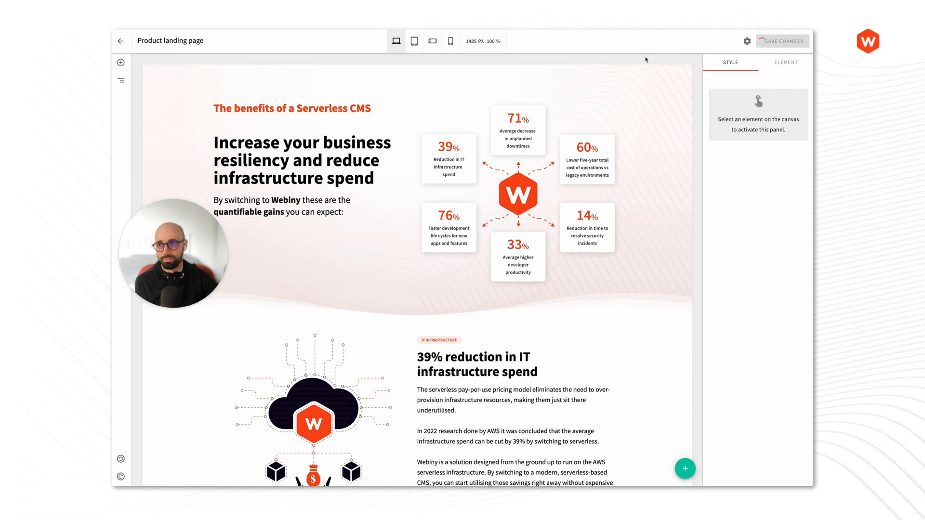
click(781, 40)
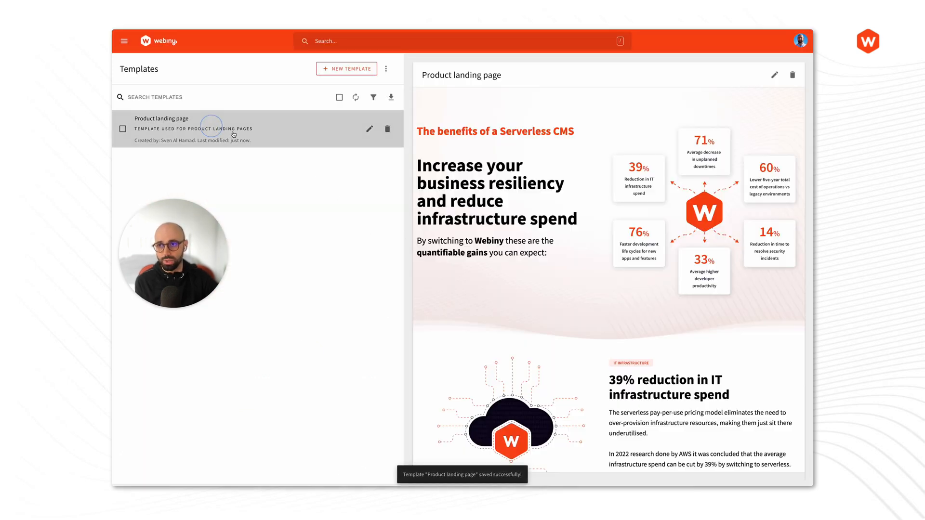
scroll(down, 3)
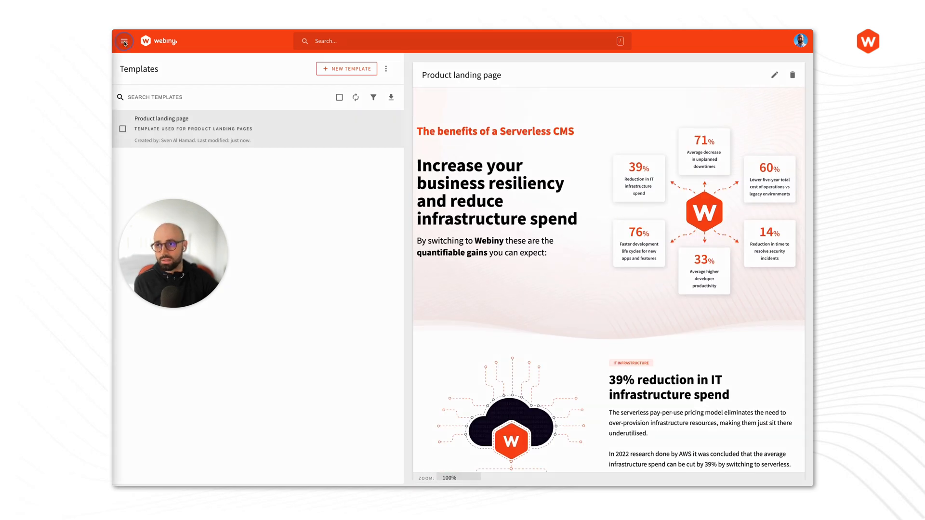
- Create a new page from the Product landing page template
click(124, 41)
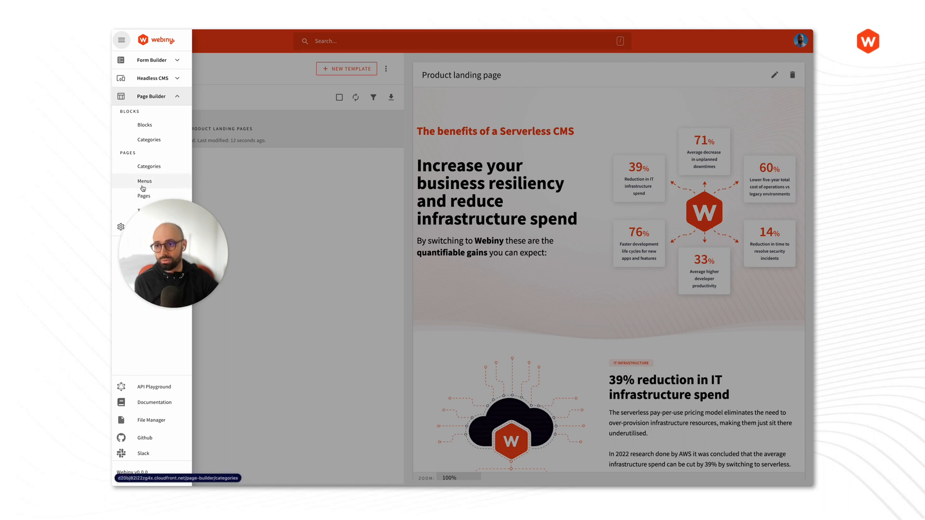
click(144, 196)
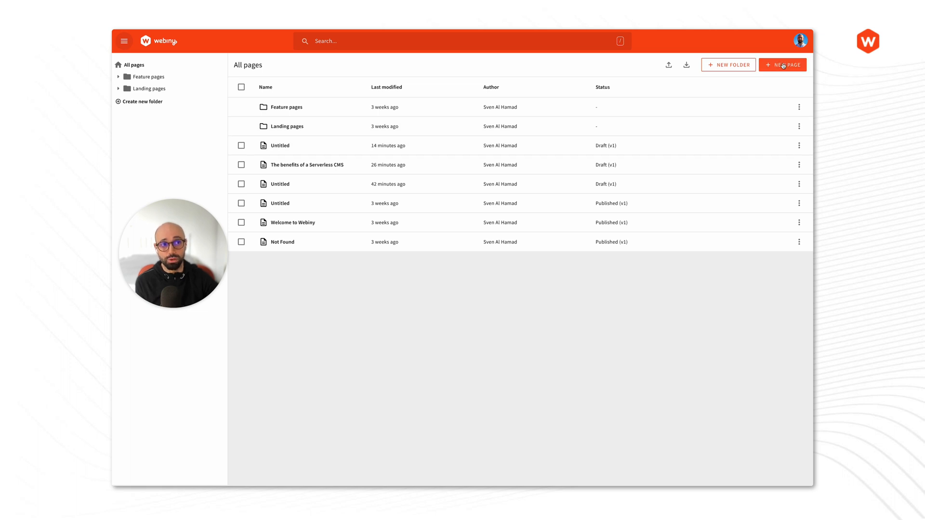
click(783, 65)
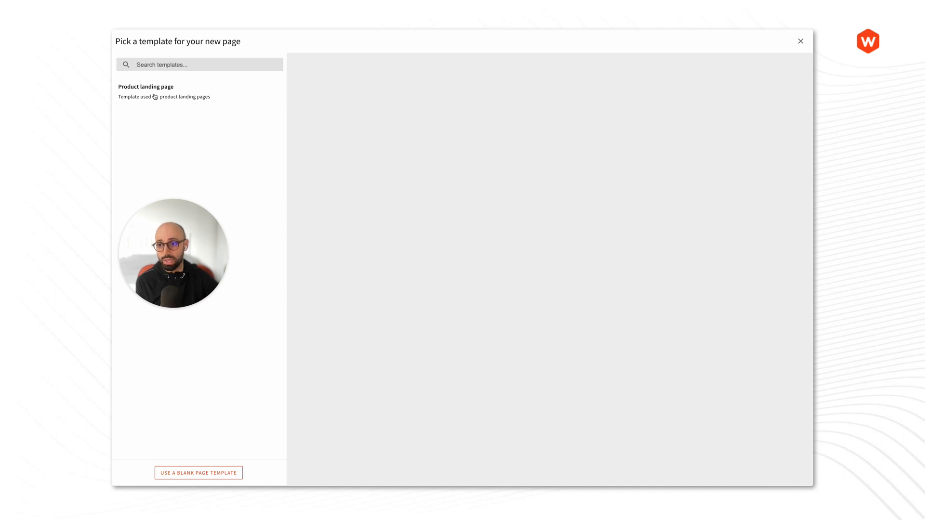
click(165, 92)
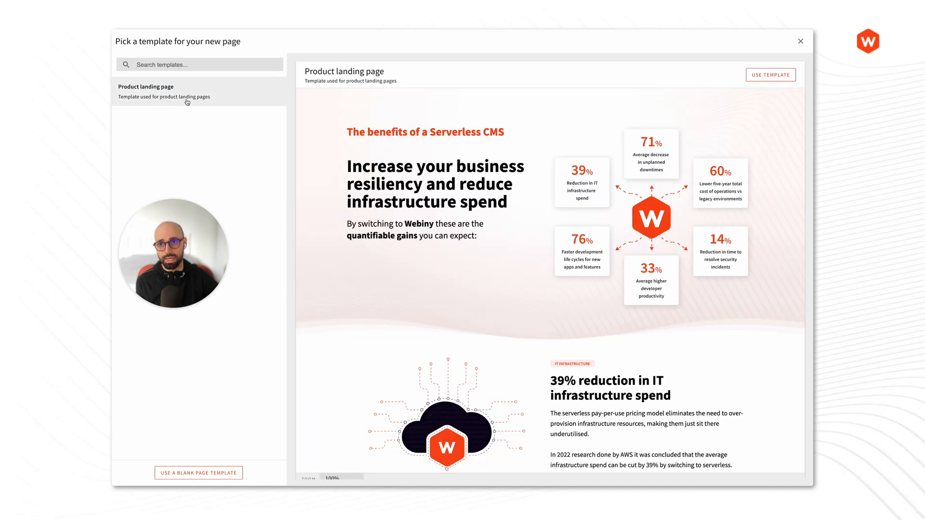
mouse_move(431, 91)
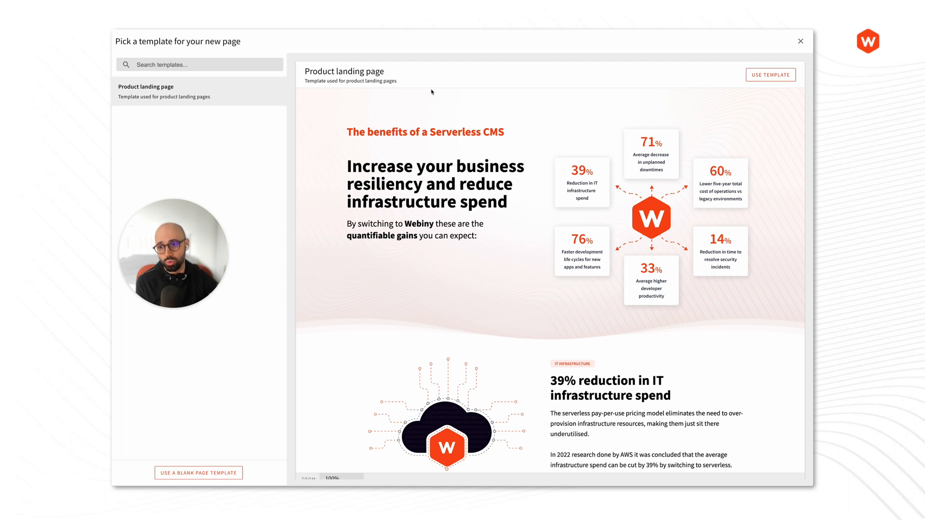
mouse_move(435, 162)
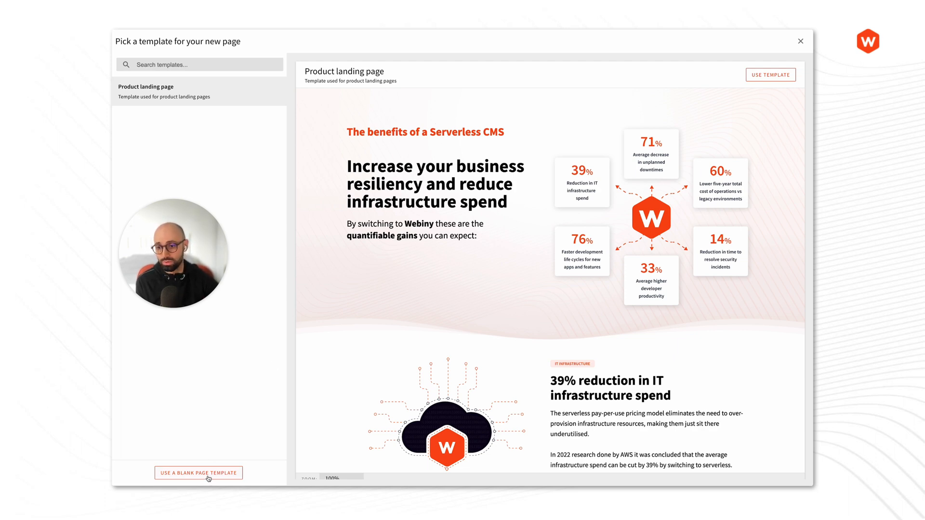
mouse_move(177, 95)
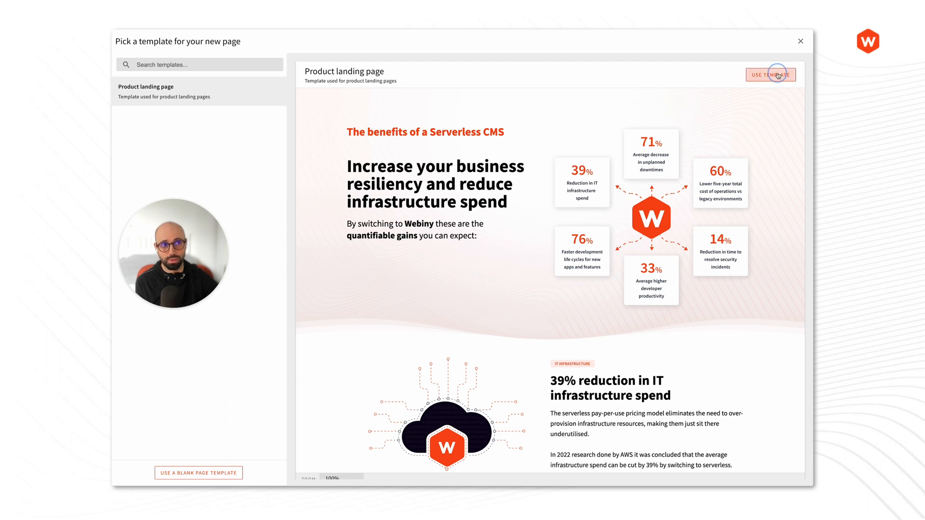
click(770, 74)
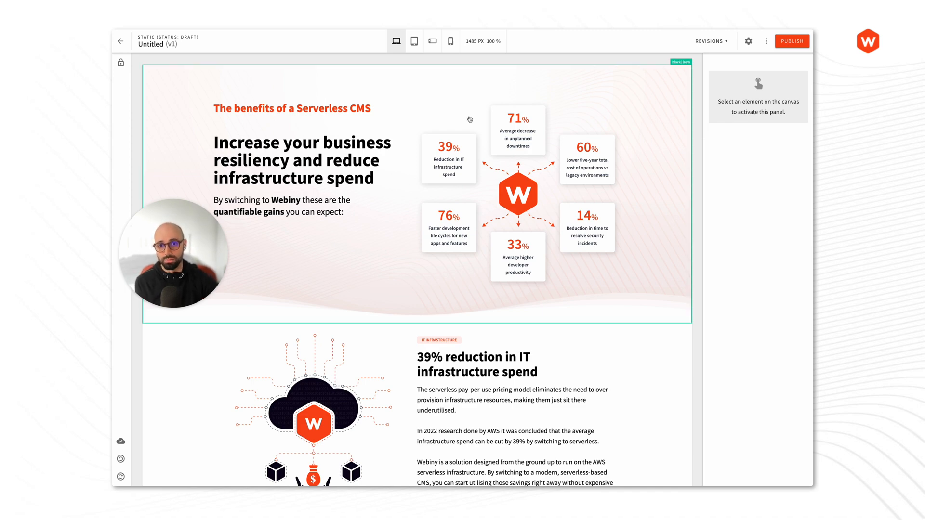
- Change the hero's orange title to 'The benefits of a Webiny Page Builder'
scroll(down, 3)
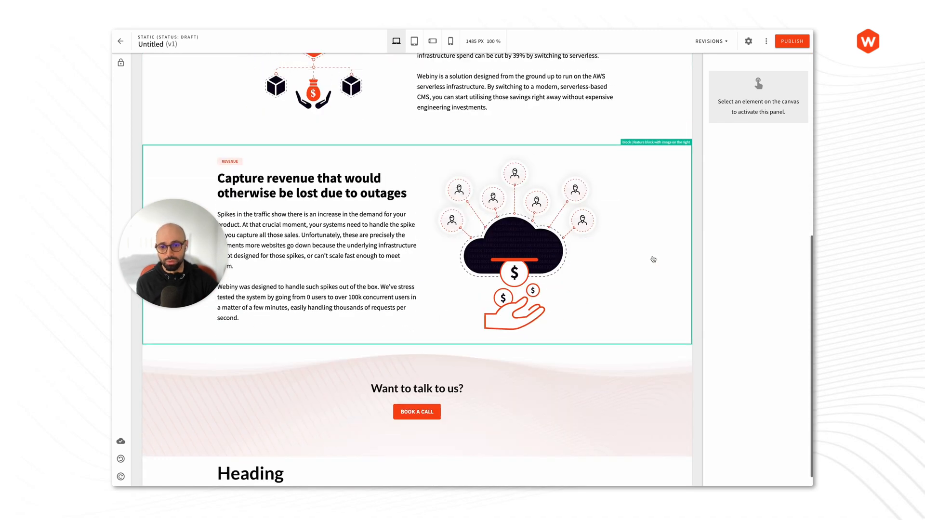
scroll(up, 3)
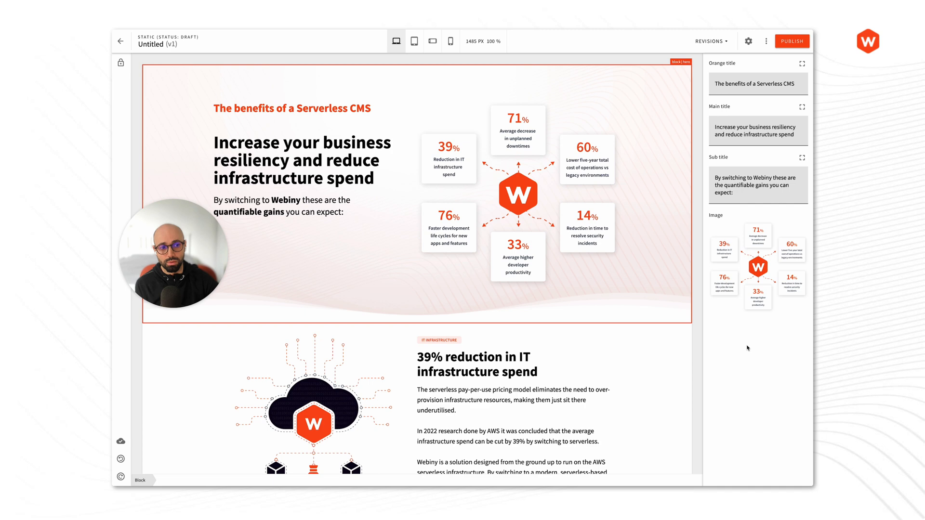
mouse_move(744, 338)
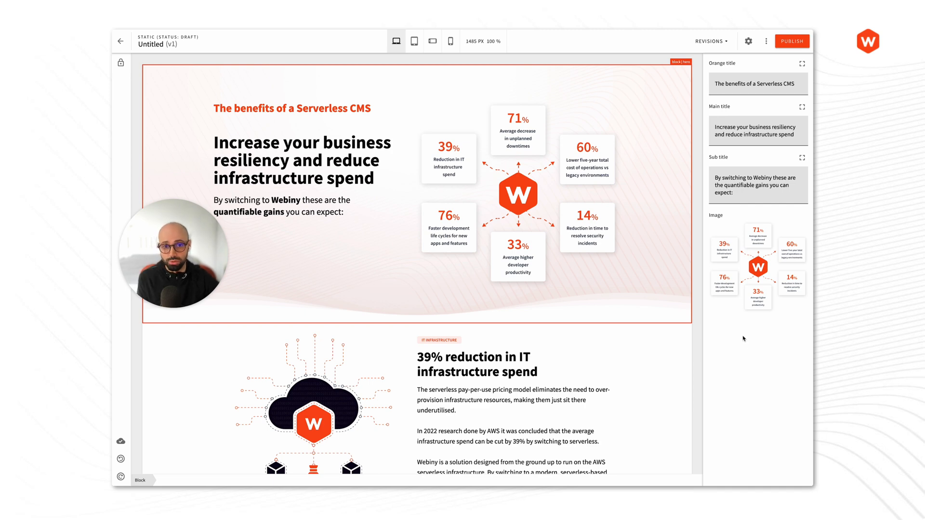
mouse_move(743, 336)
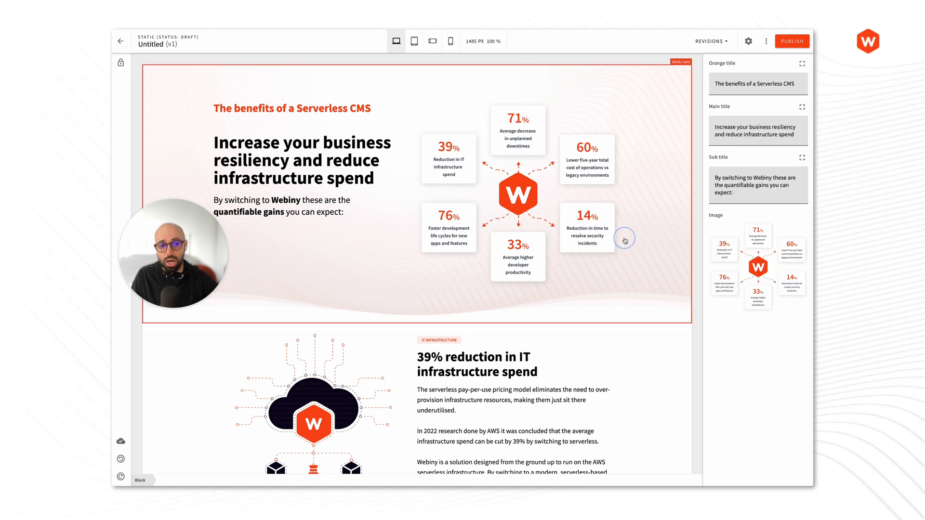
mouse_move(362, 194)
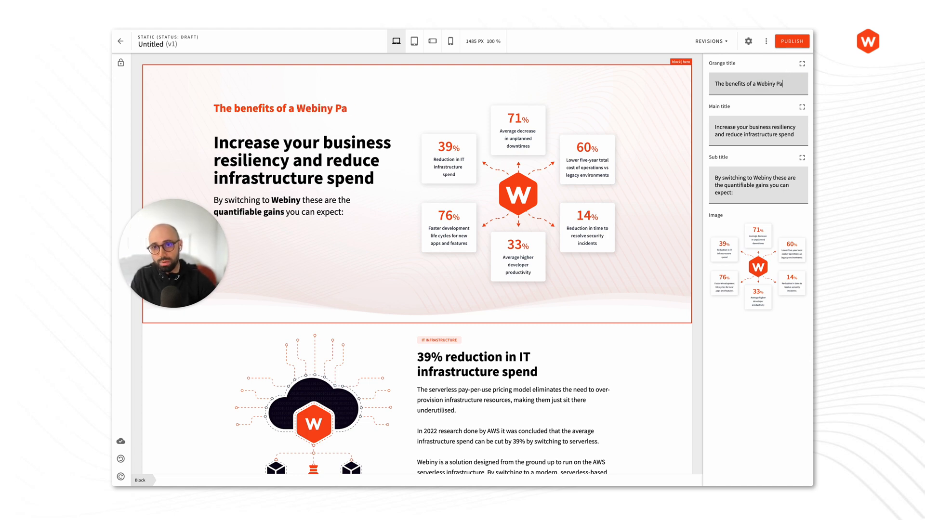
text(ge Builder)
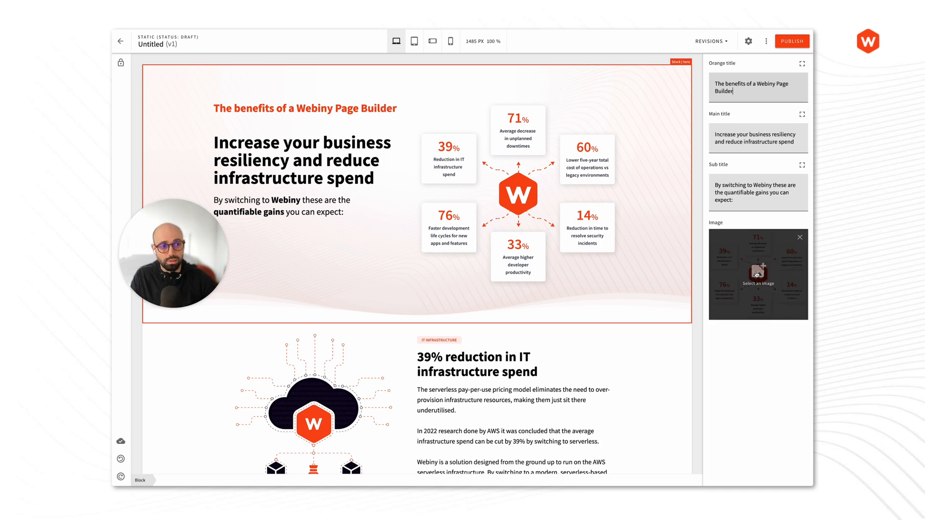
- Swap the hero image for the padlock shield security graphic
click(757, 273)
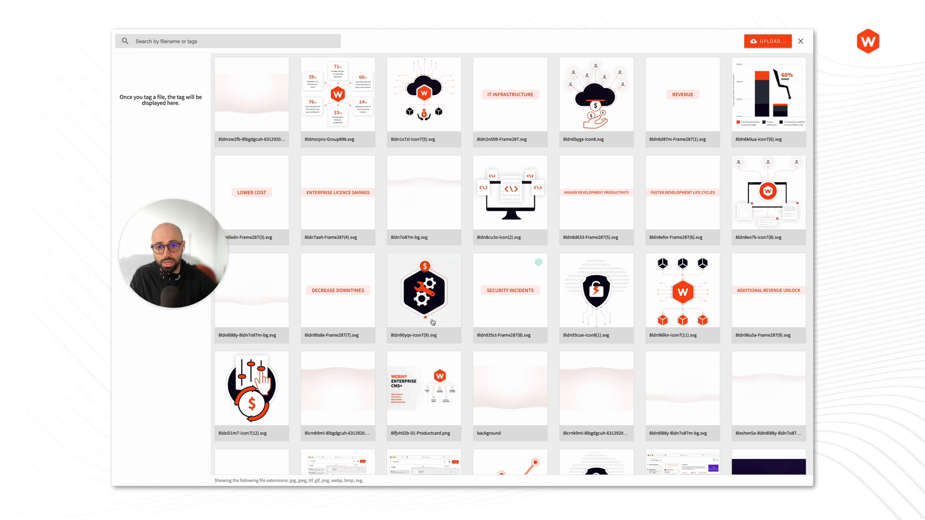
mouse_move(643, 143)
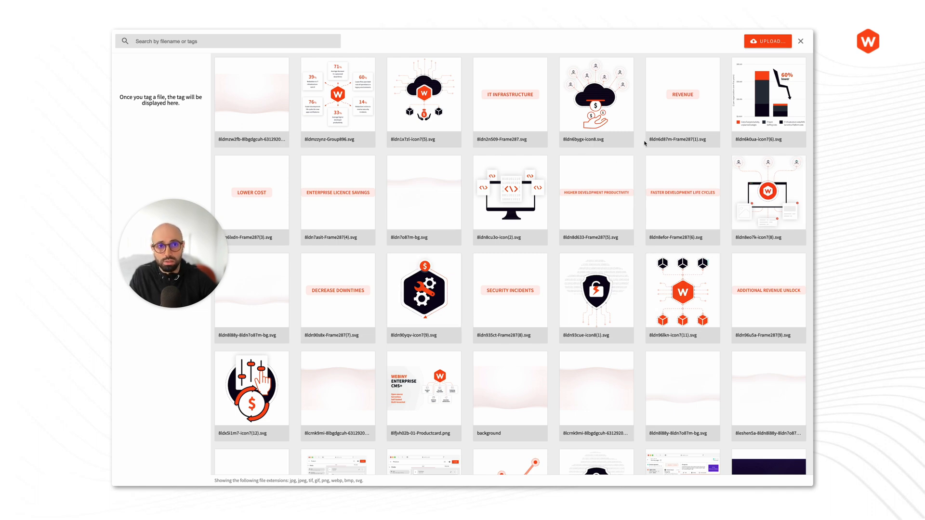
scroll(down, 3)
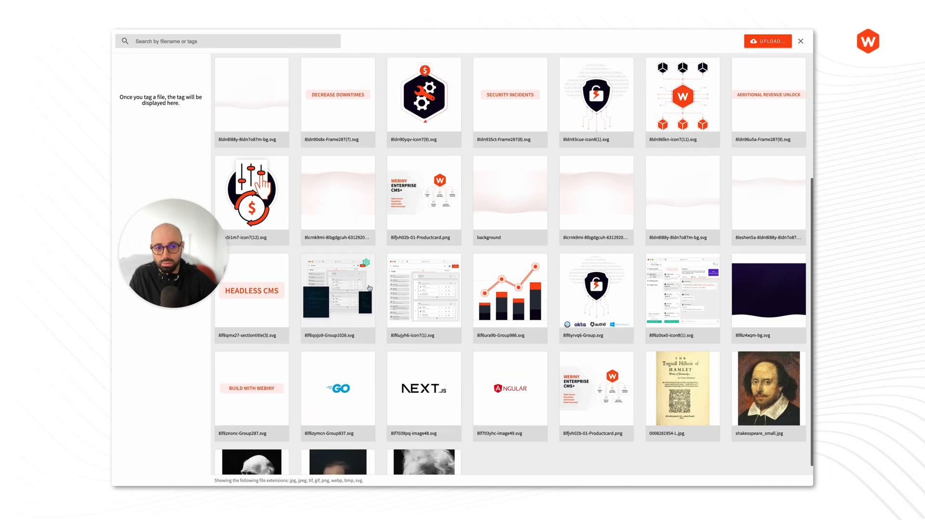
click(801, 41)
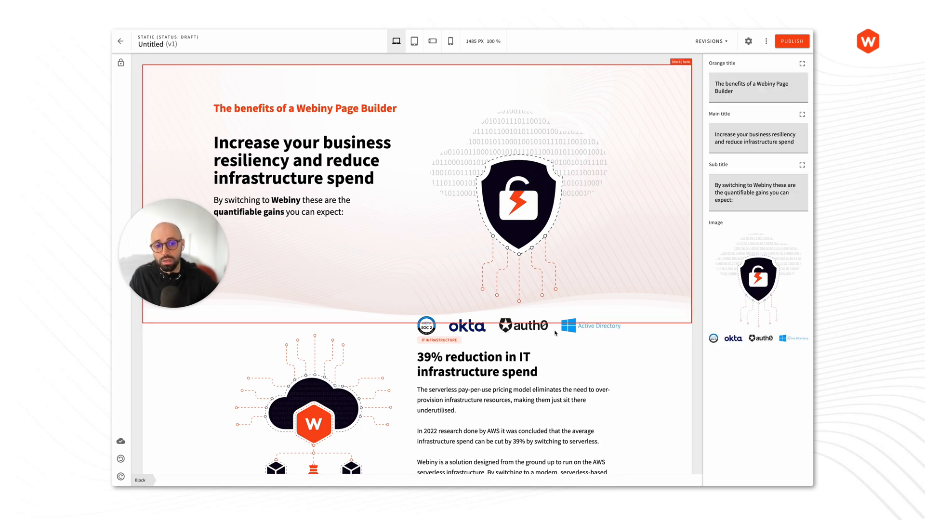
mouse_move(681, 144)
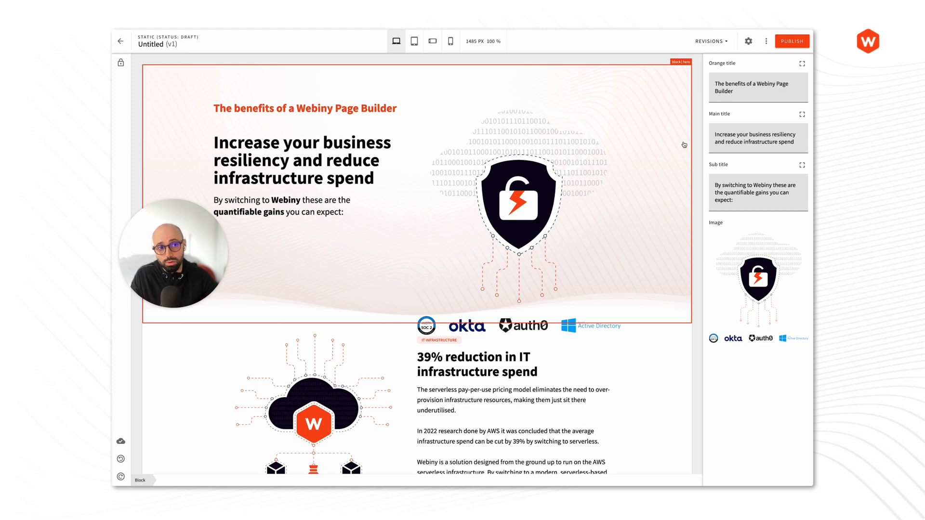
mouse_move(653, 167)
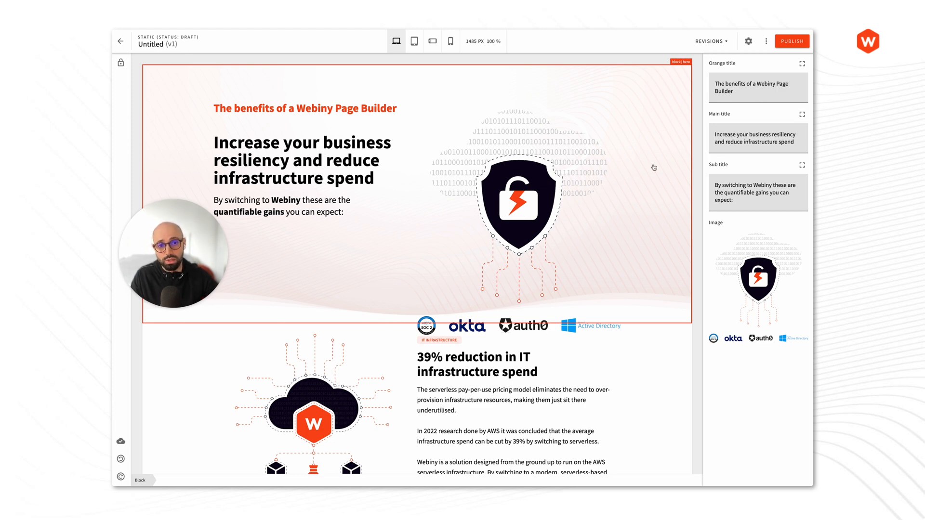
mouse_move(745, 69)
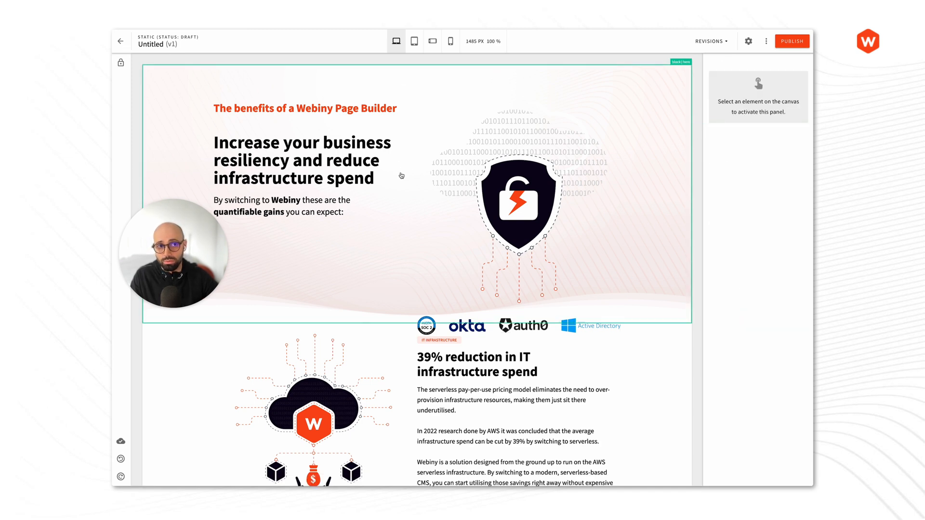
- Select the hero block to review its variables
click(401, 177)
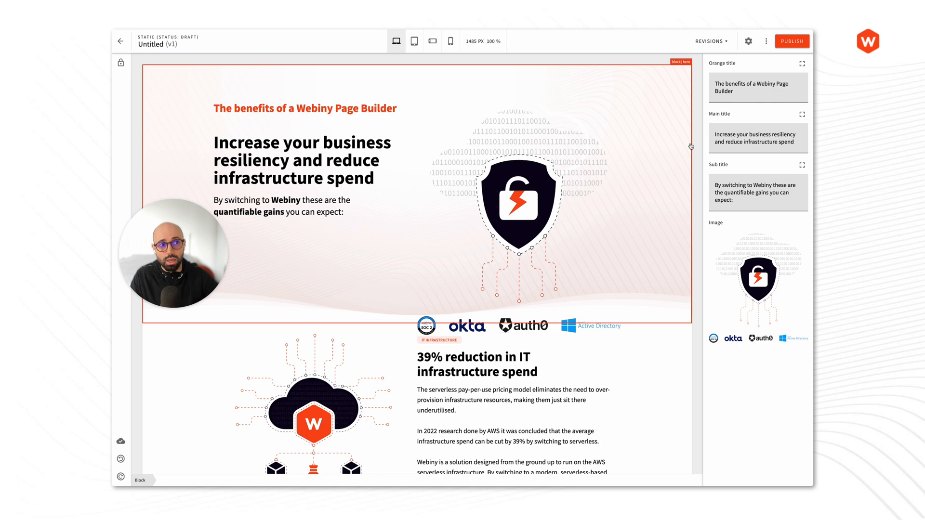
mouse_move(226, 68)
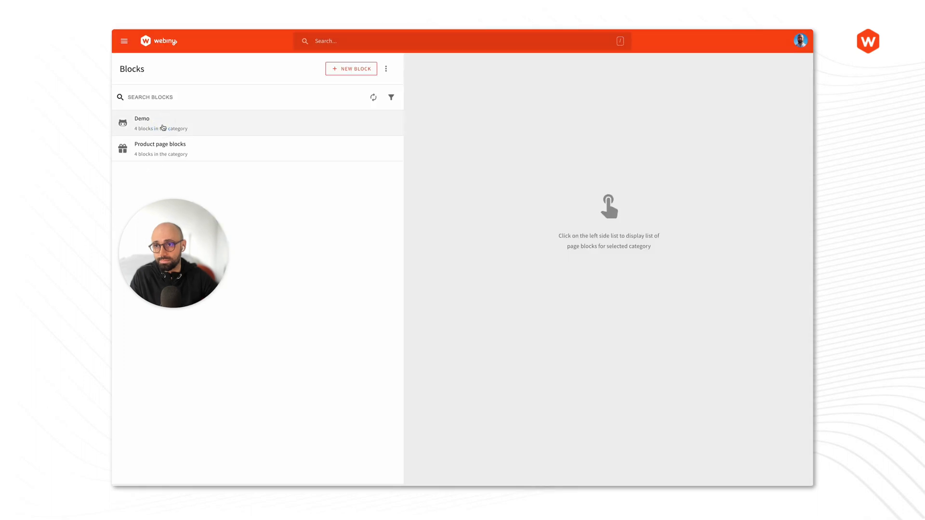
- Open the Demo category's Hero block for editing and reveal its image size settings
click(141, 123)
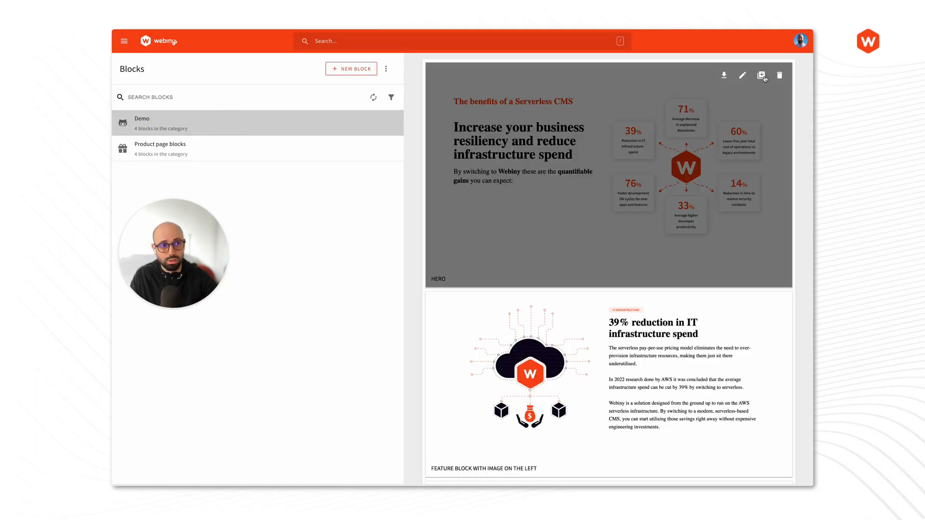
click(742, 75)
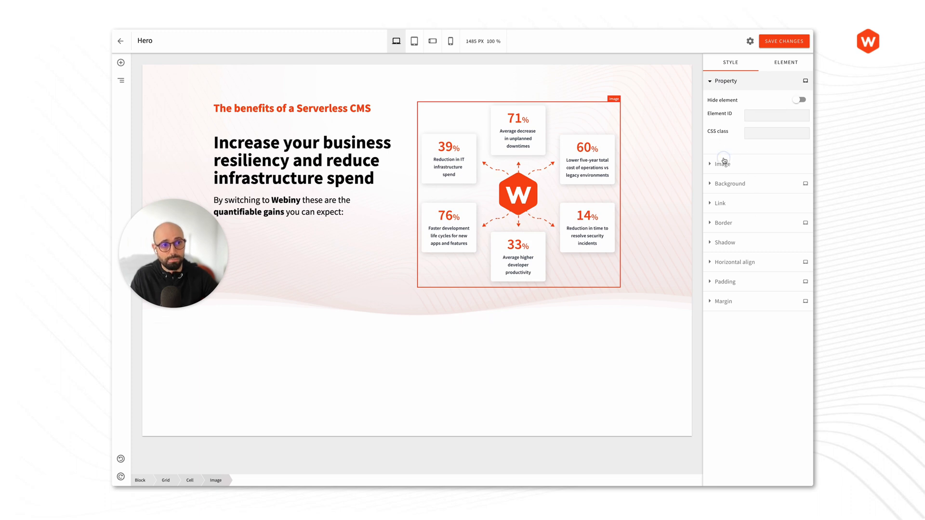
click(722, 164)
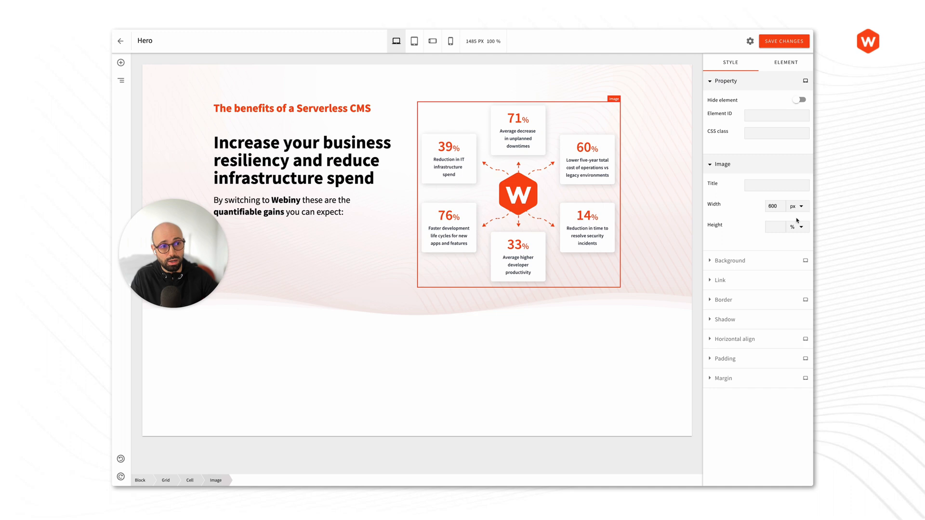
mouse_move(778, 227)
text(450)
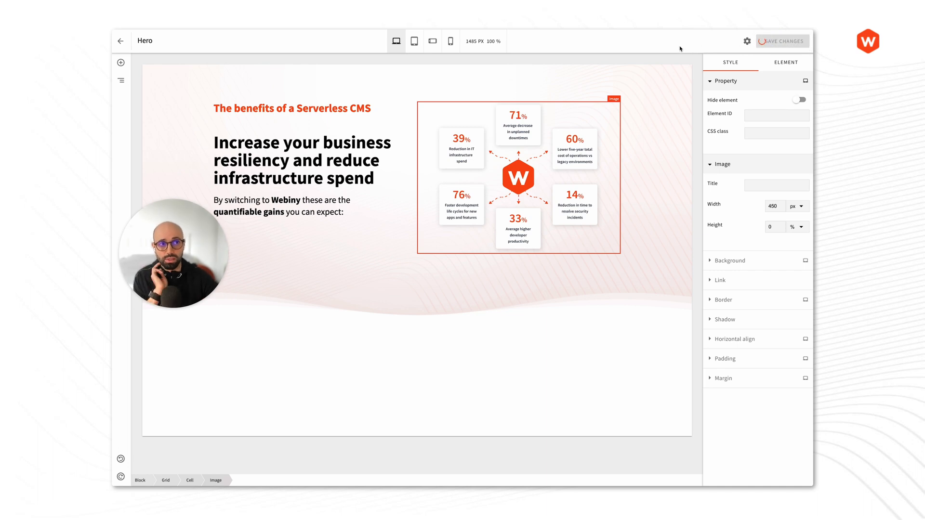
mouse_move(653, 43)
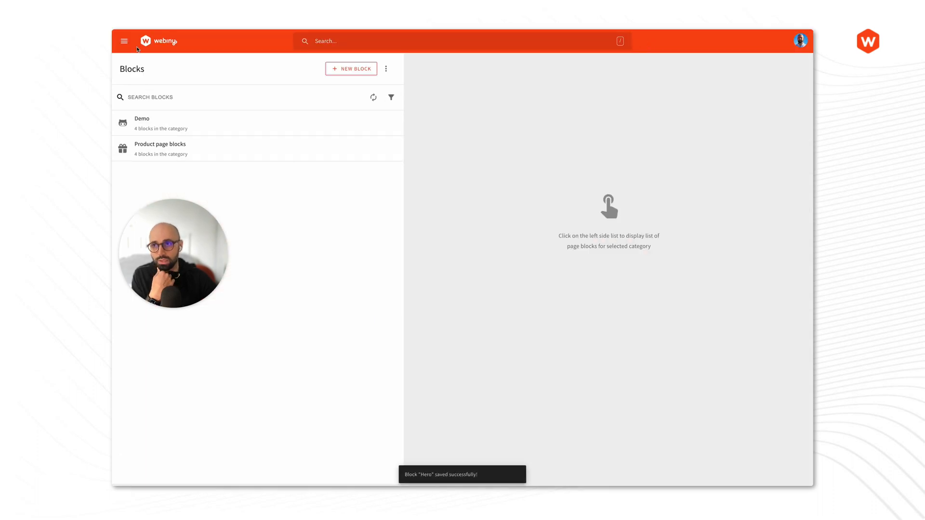
mouse_move(263, 212)
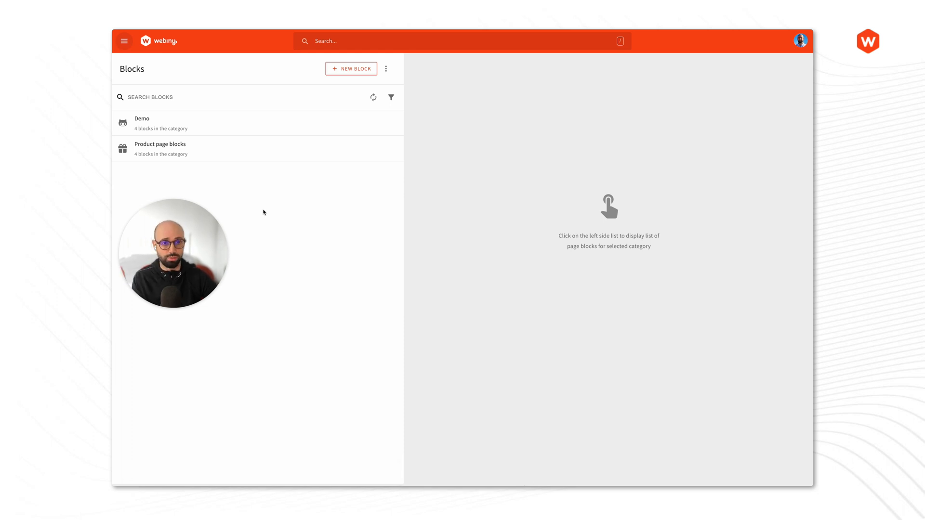
mouse_move(258, 200)
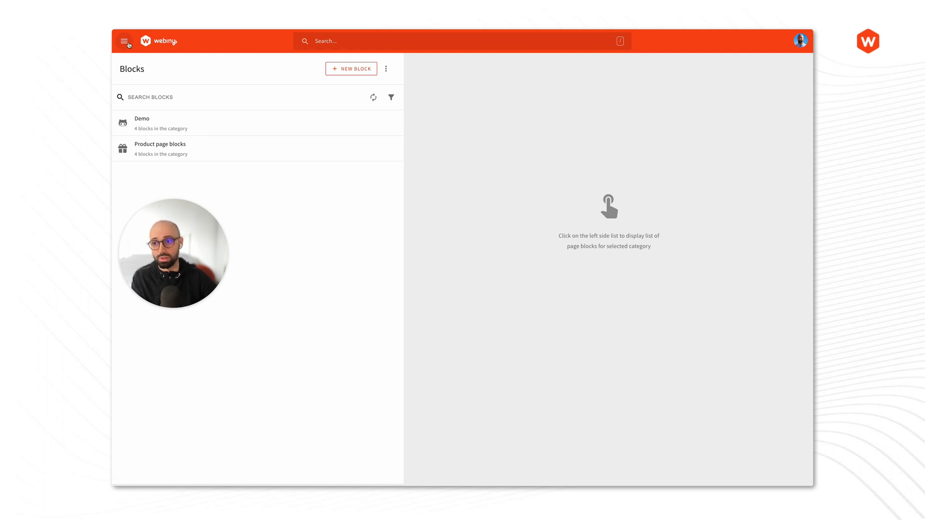
- Open the newest Untitled page from the Pages list in the editor
click(124, 40)
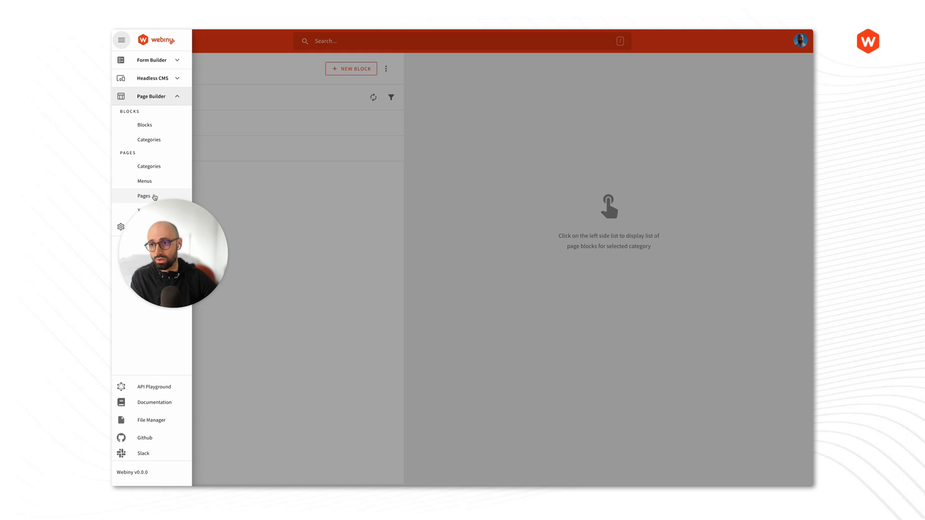
click(144, 196)
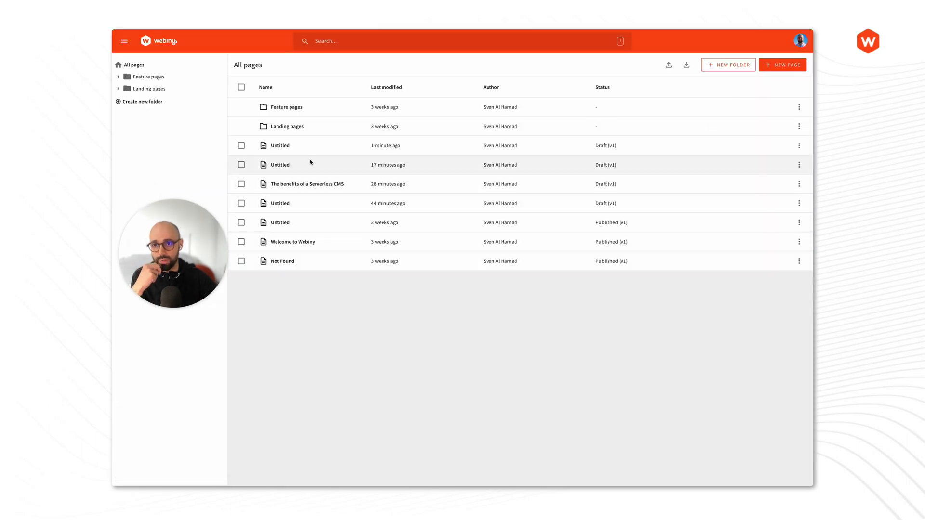
click(278, 145)
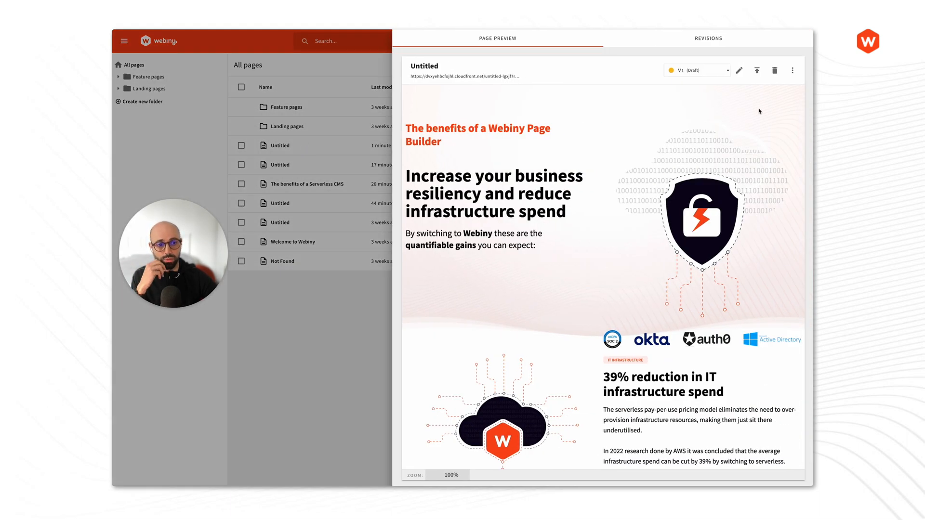
click(738, 69)
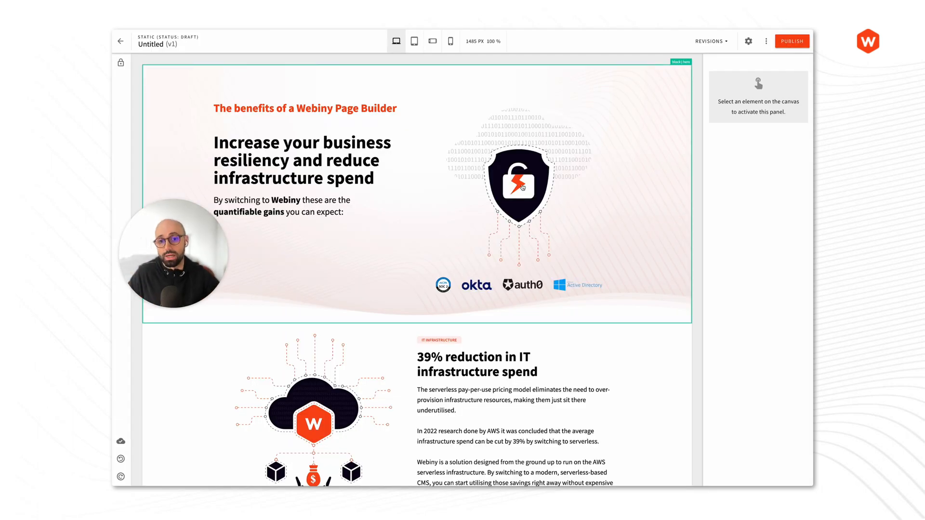
- Set the feature block heading to '39% savings in your license costs'
click(323, 171)
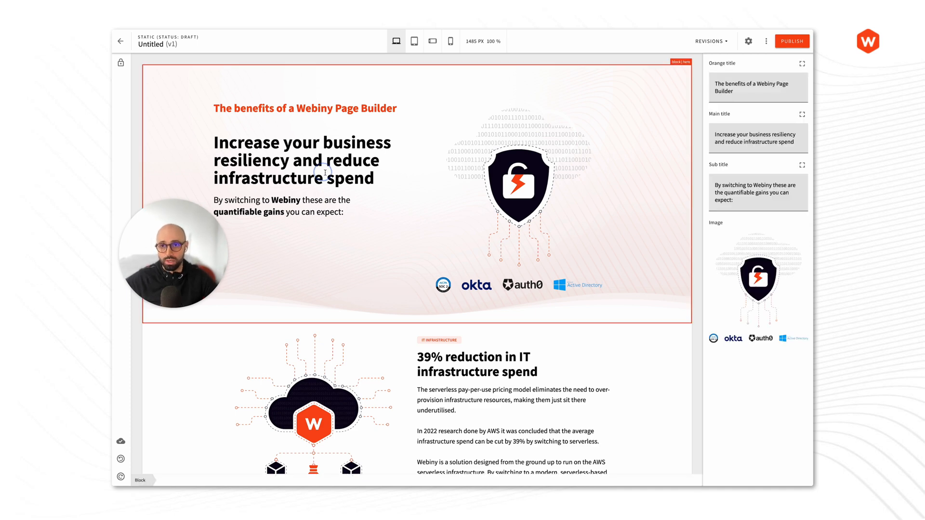
scroll(down, 3)
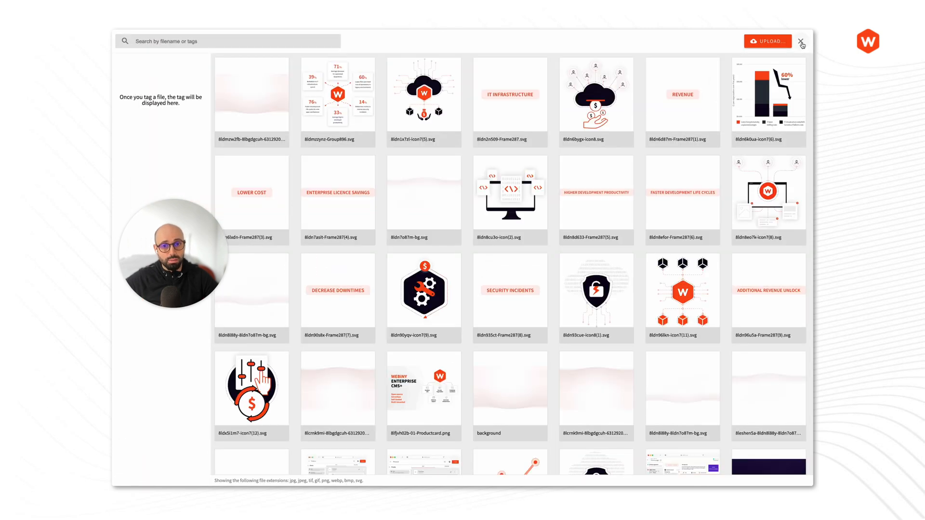
click(800, 41)
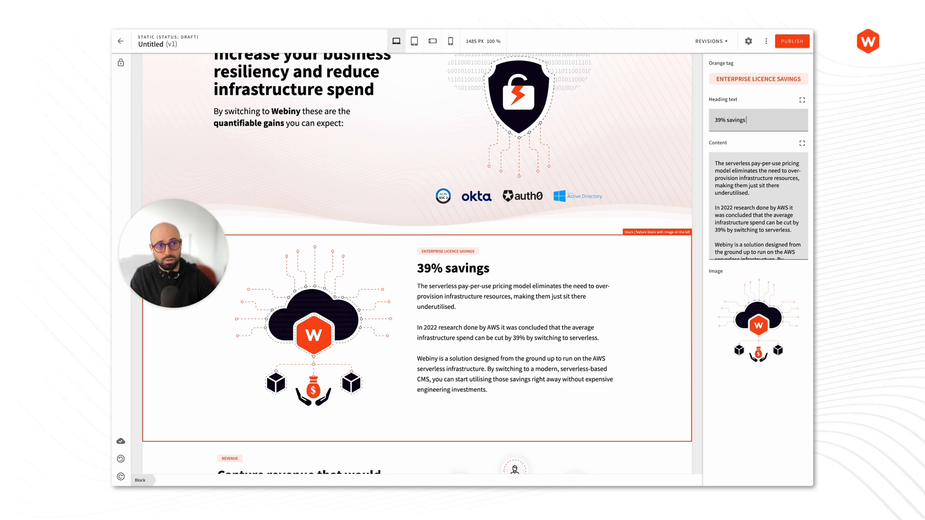
text(in your license)
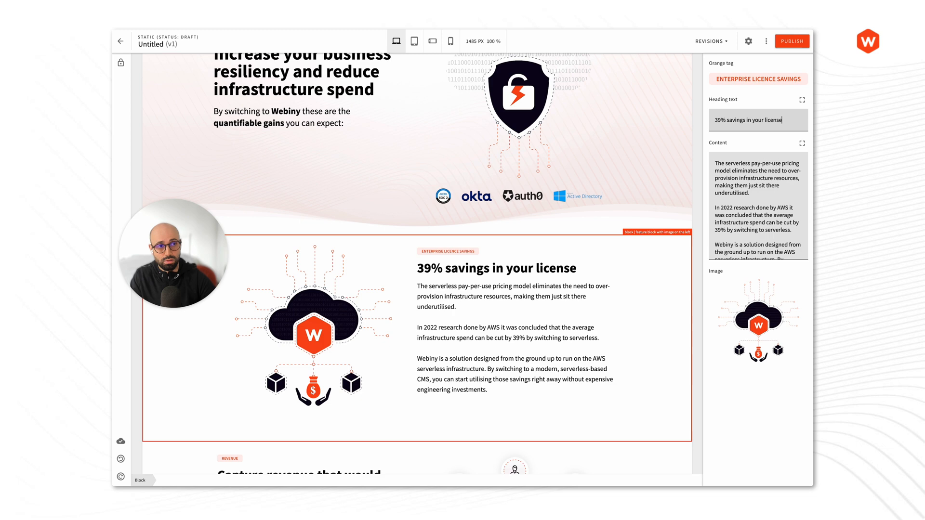
text(costs)
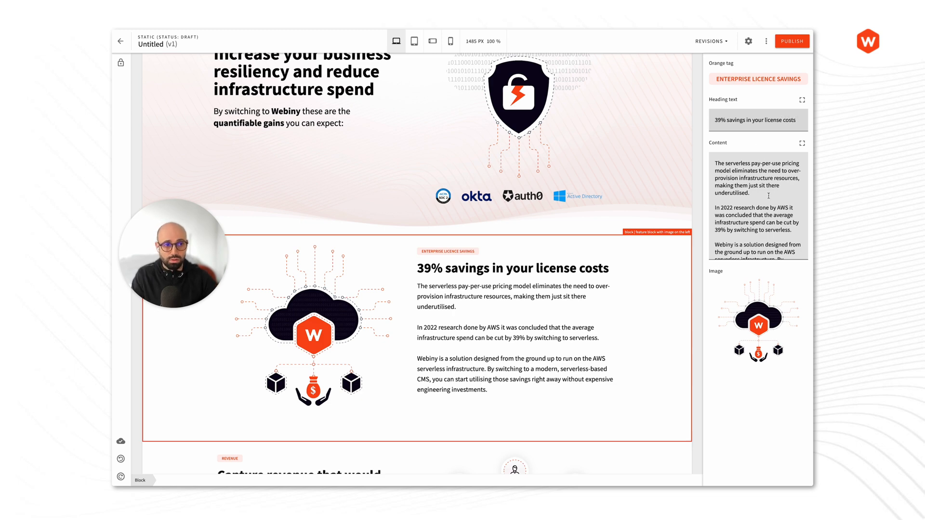
- Replace the feature block's body text with 'With our own content'
double_click(741, 171)
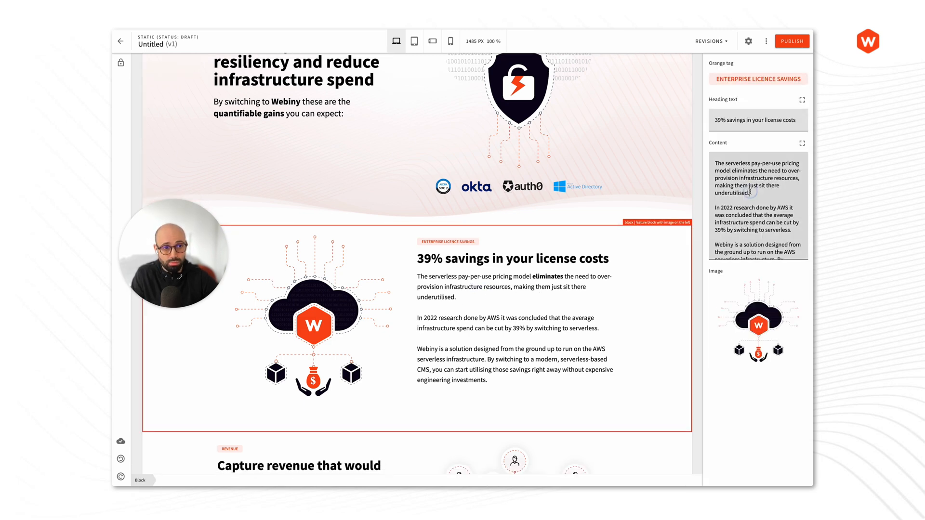
text(With)
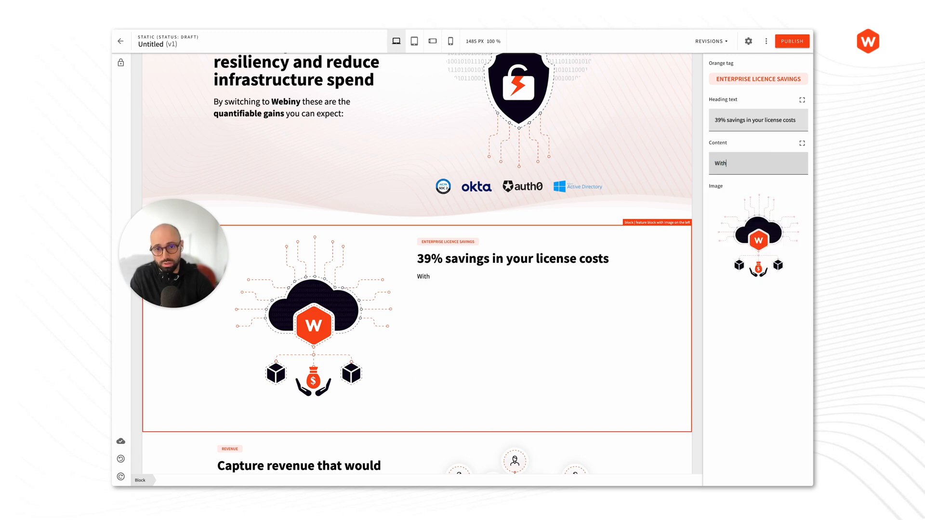
text(our won c)
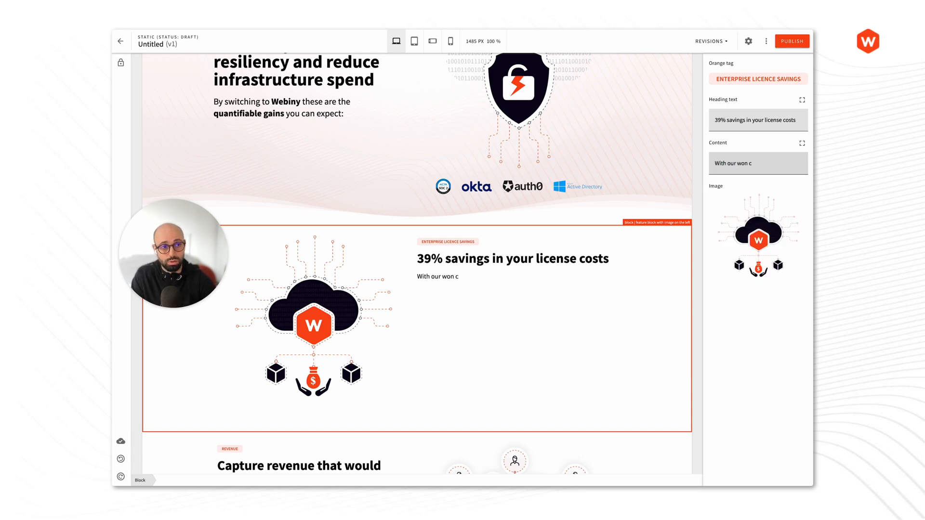
text(own co)
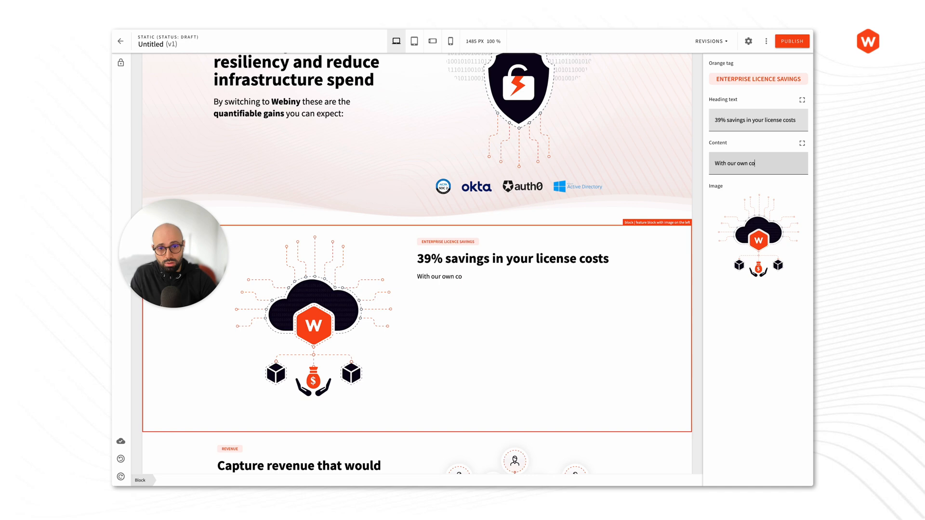
text(ntent)
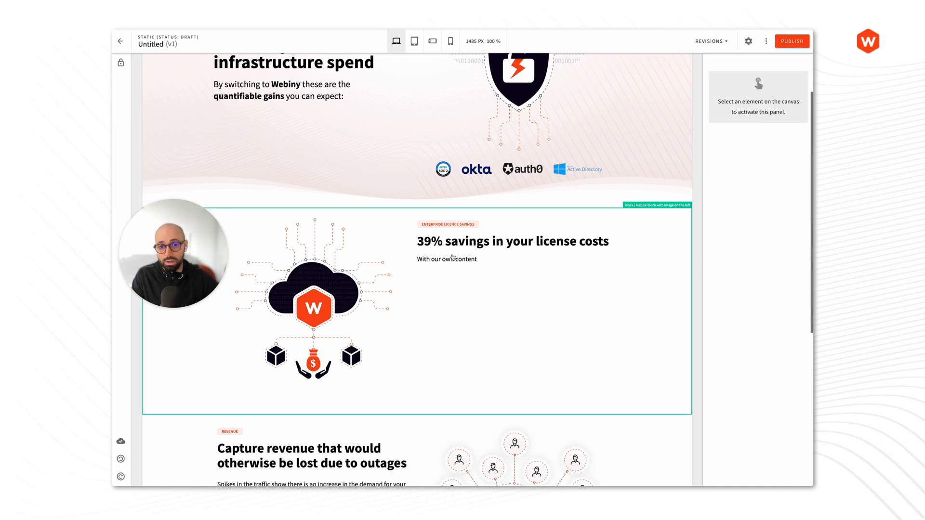
- Review the templated page, then bring up the Unlink Template dialog via the lock icon
scroll(down, 3)
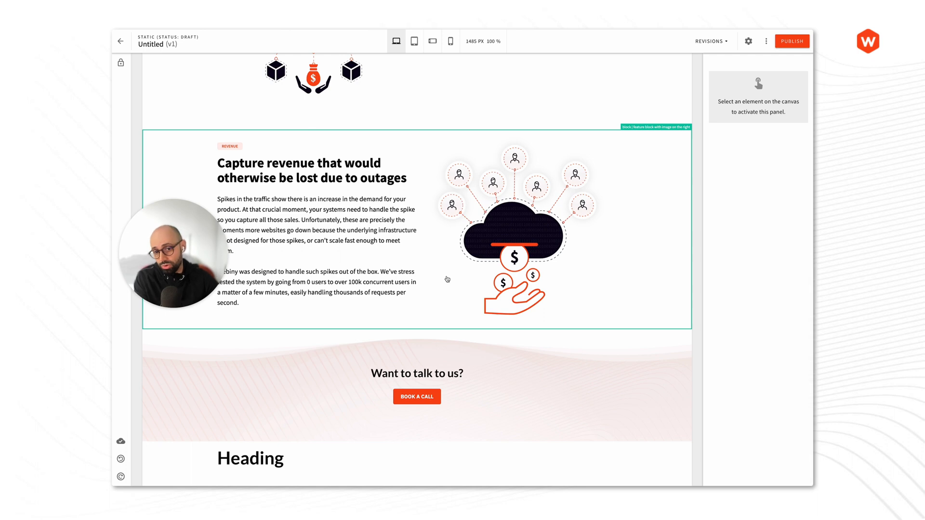
scroll(up, 3)
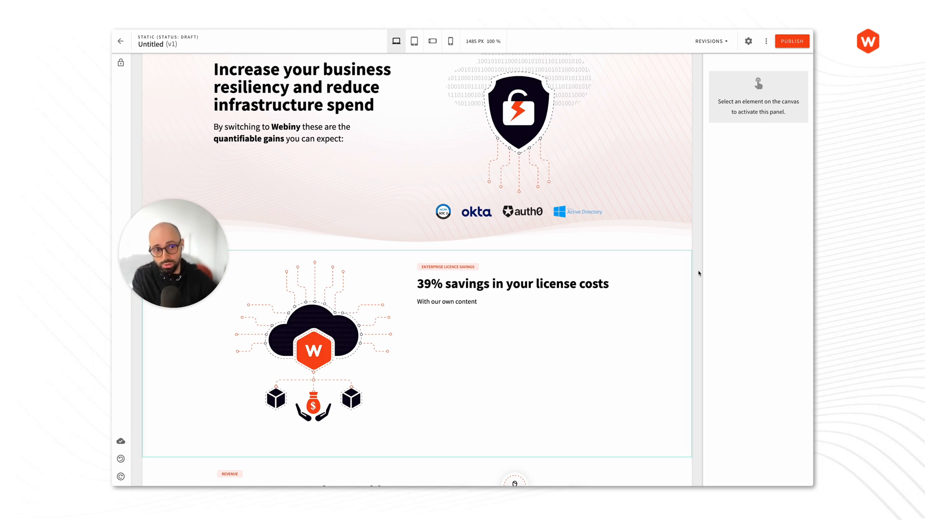
scroll(down, 3)
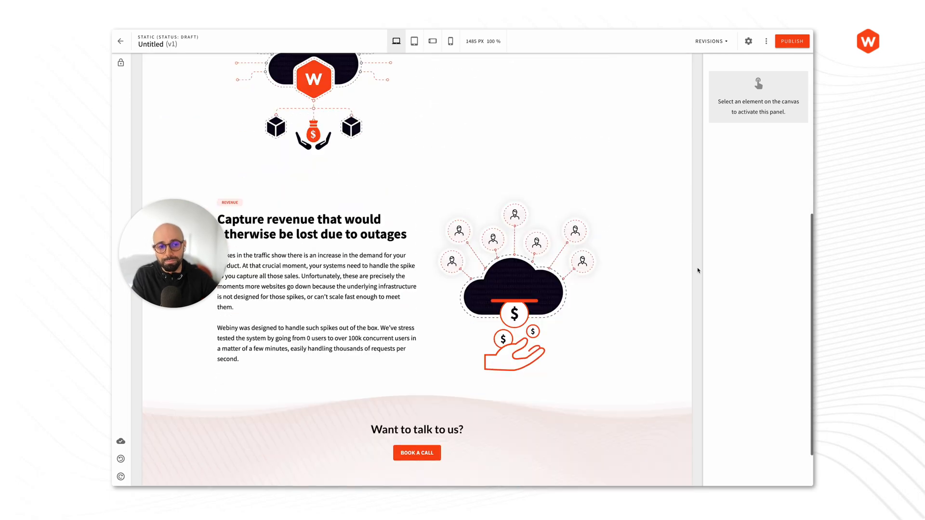
scroll(down, 3)
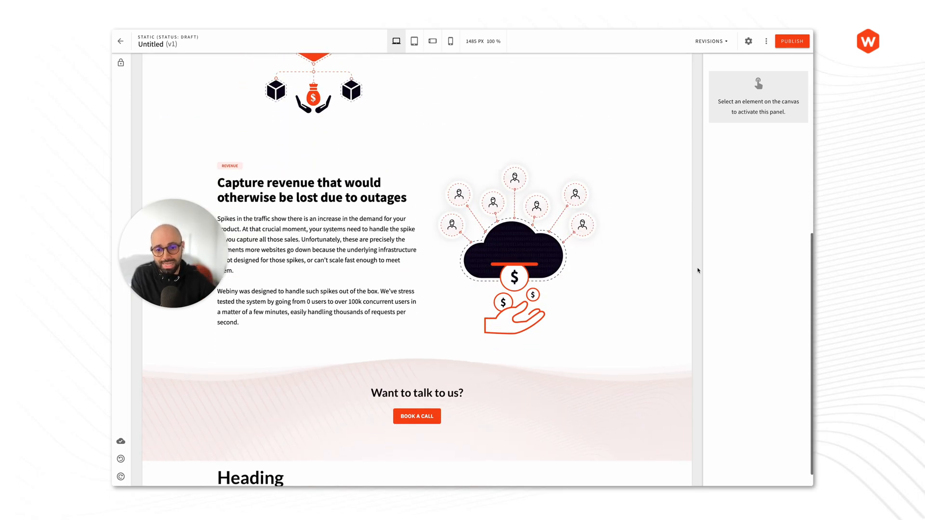
scroll(up, 3)
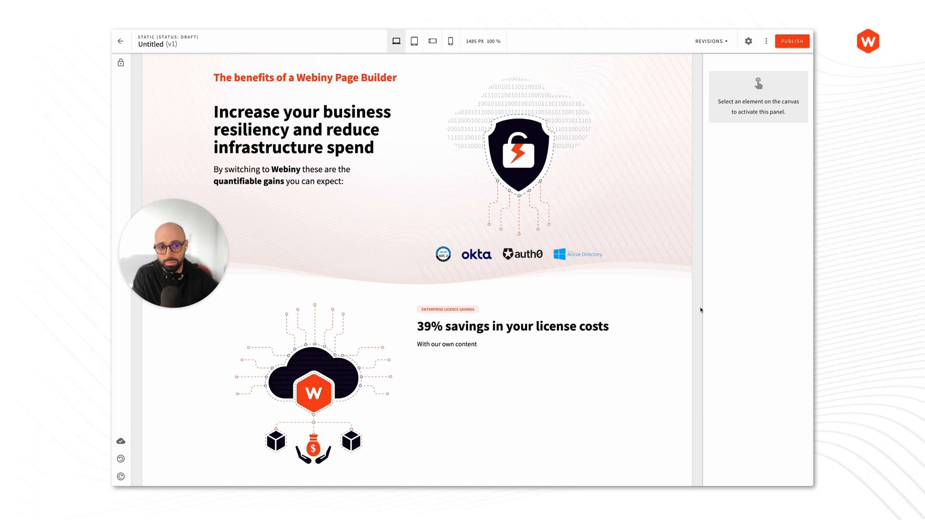
scroll(down, 3)
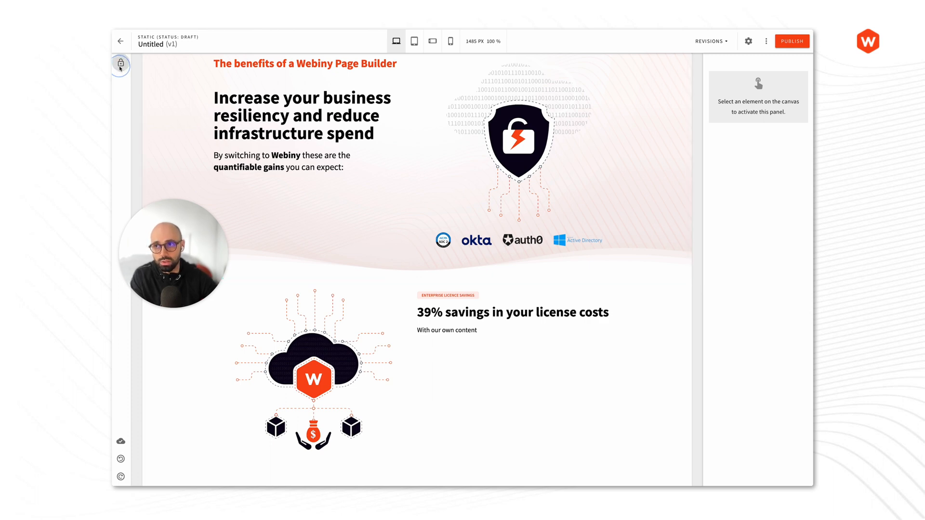
click(120, 63)
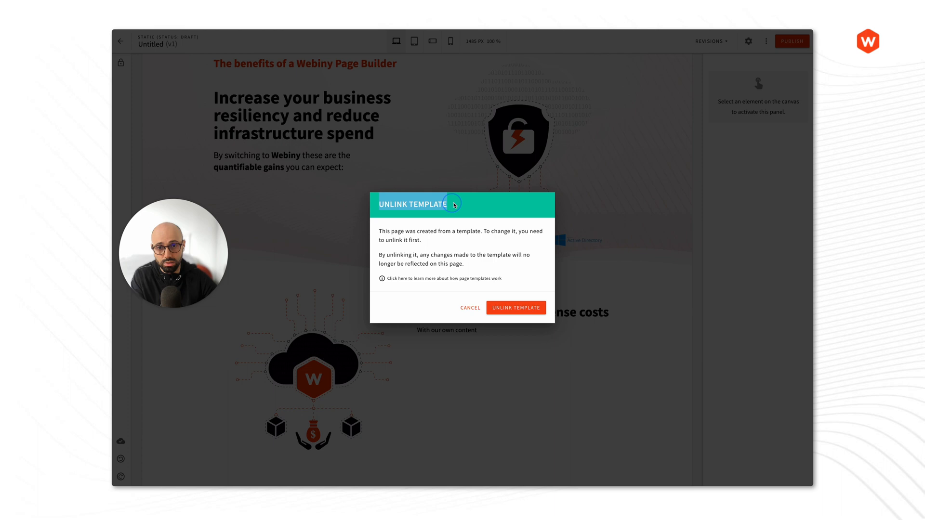
mouse_move(449, 205)
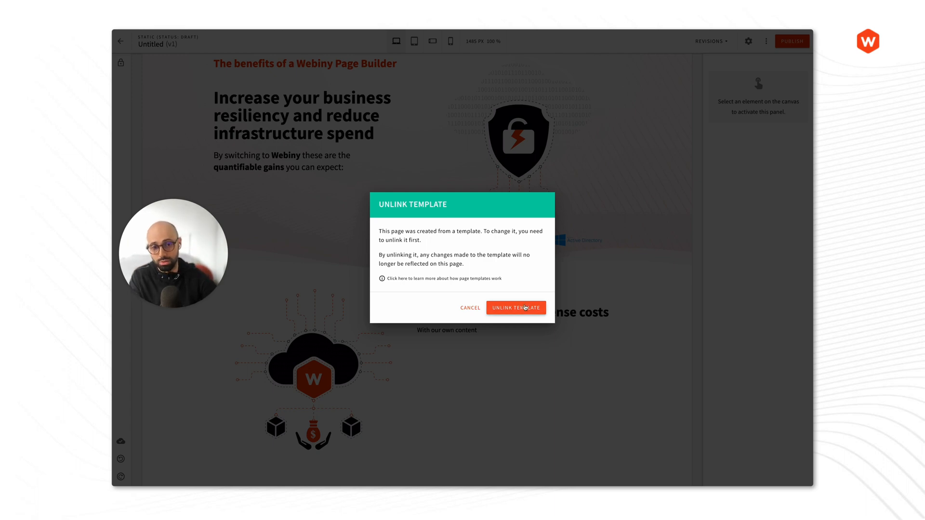
- Confirm UNLINK TEMPLATE so the hero block's variables become directly editable
click(515, 307)
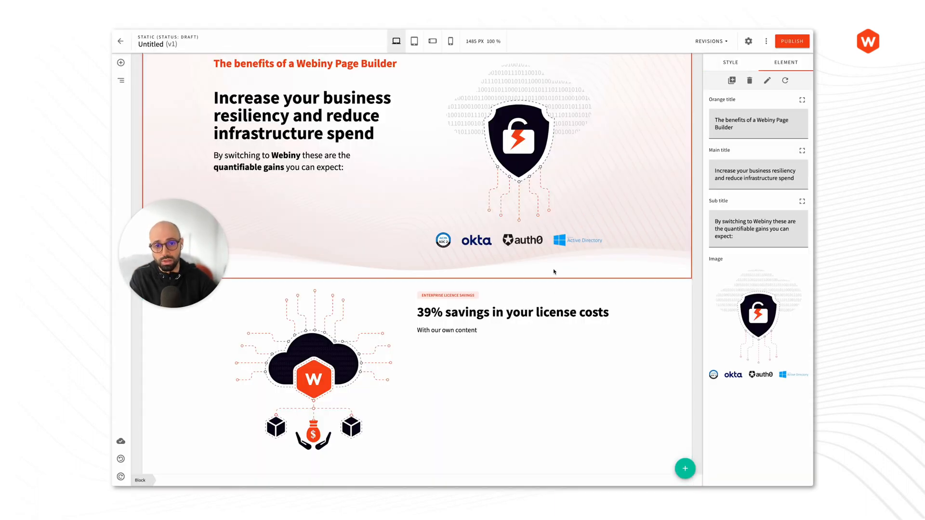
- Select the hero subtitle heading with the right sidebar on its Style settings
click(121, 63)
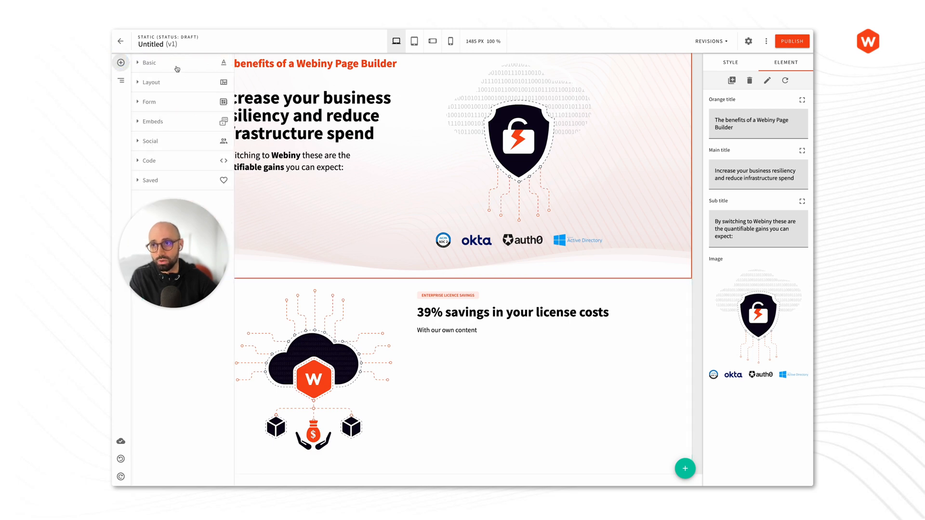
click(121, 63)
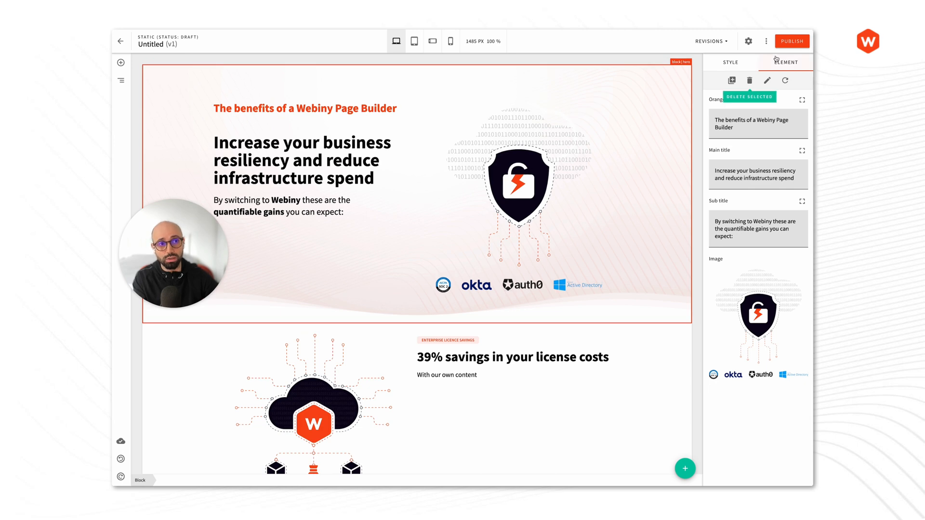
click(730, 62)
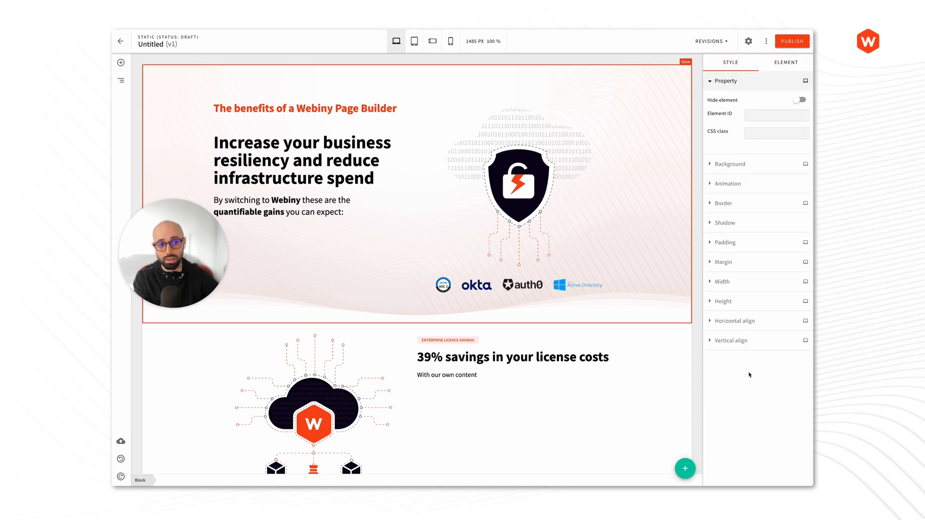
mouse_move(307, 92)
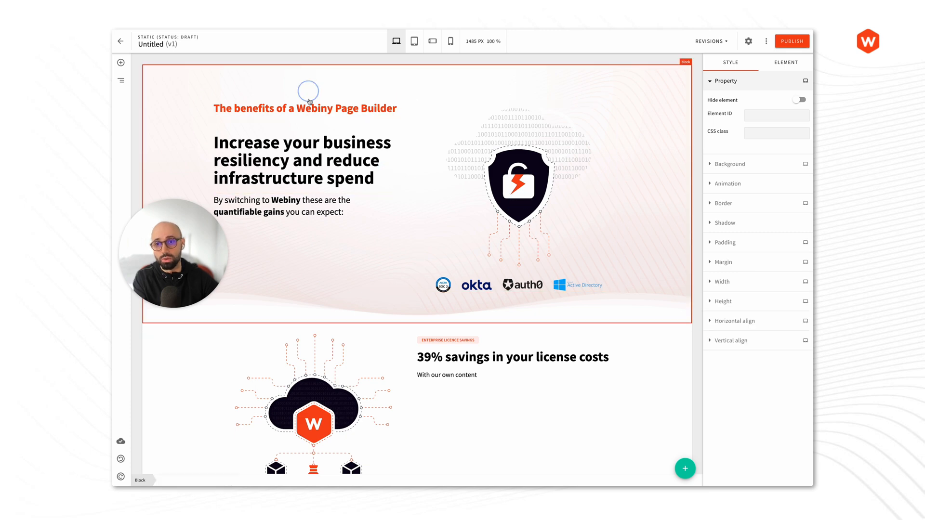
click(283, 206)
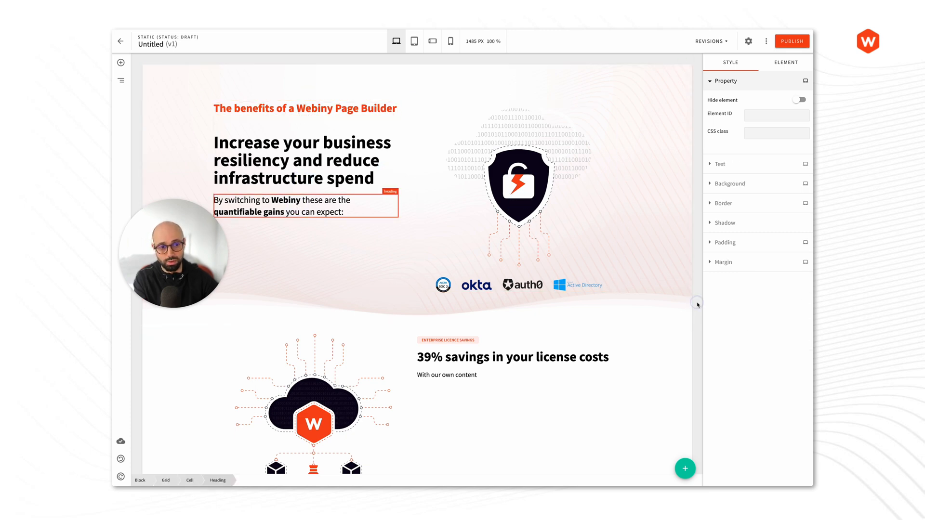